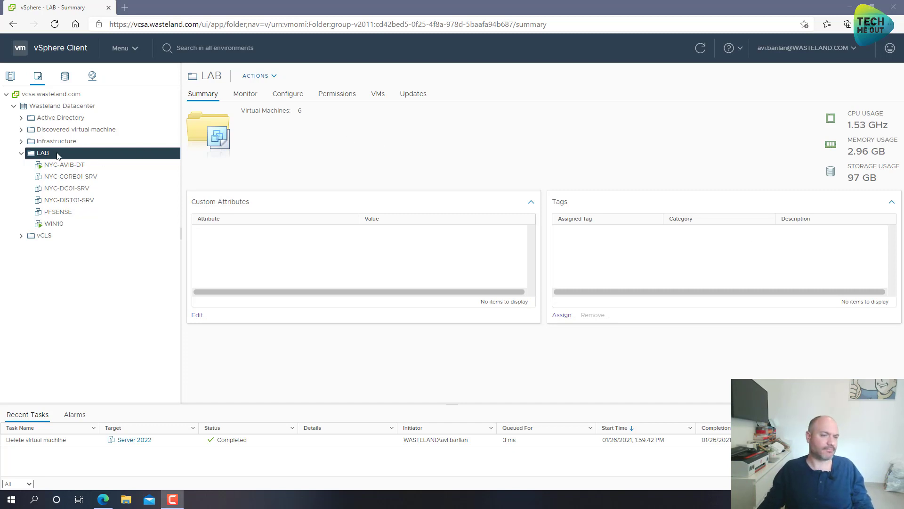
Open the New Virtual Machine wizard from the LAB folder's right-click menu.
right_click(41, 152)
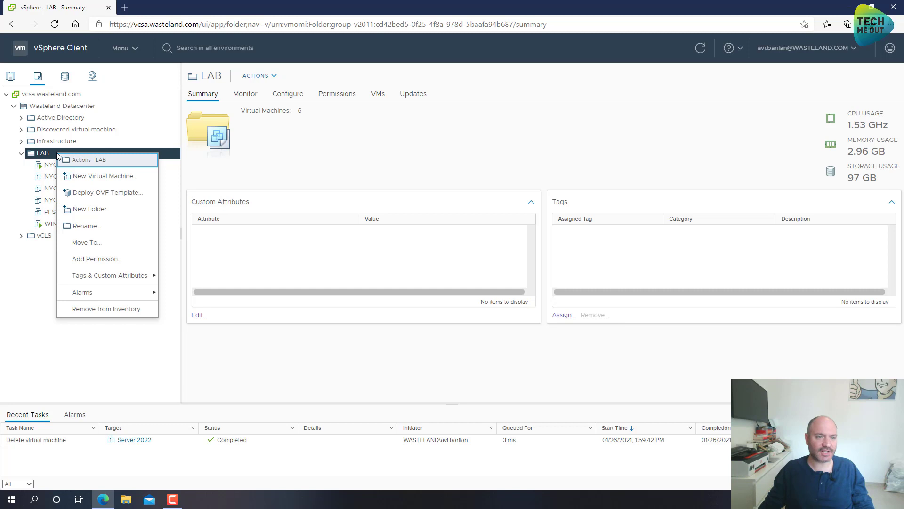
left_click(106, 175)
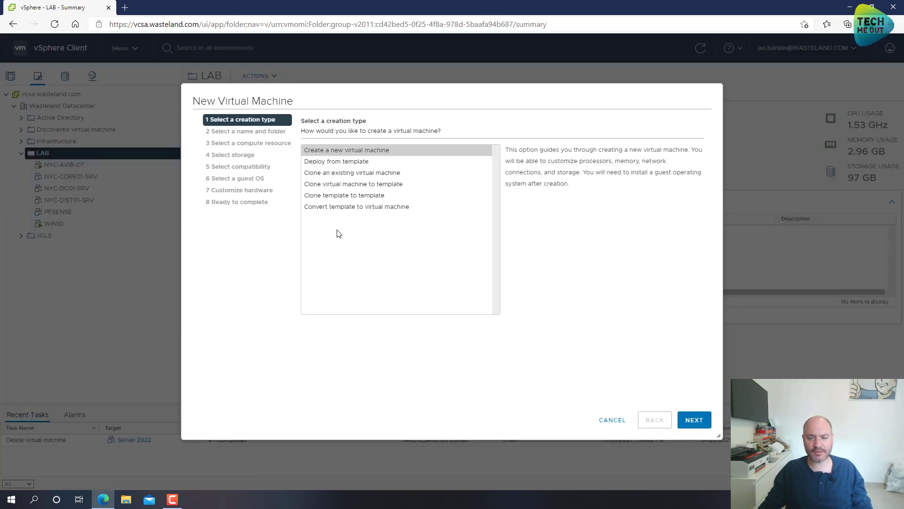
mouse_move(619, 295)
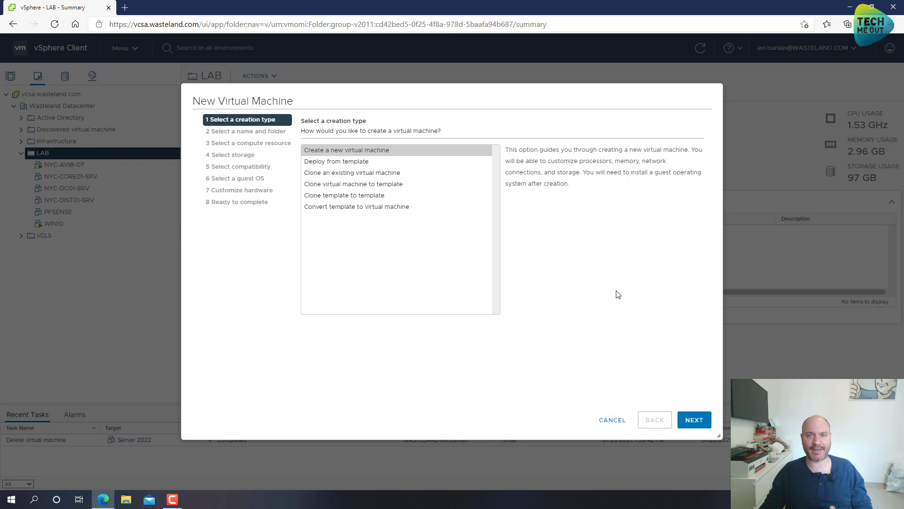
mouse_move(627, 305)
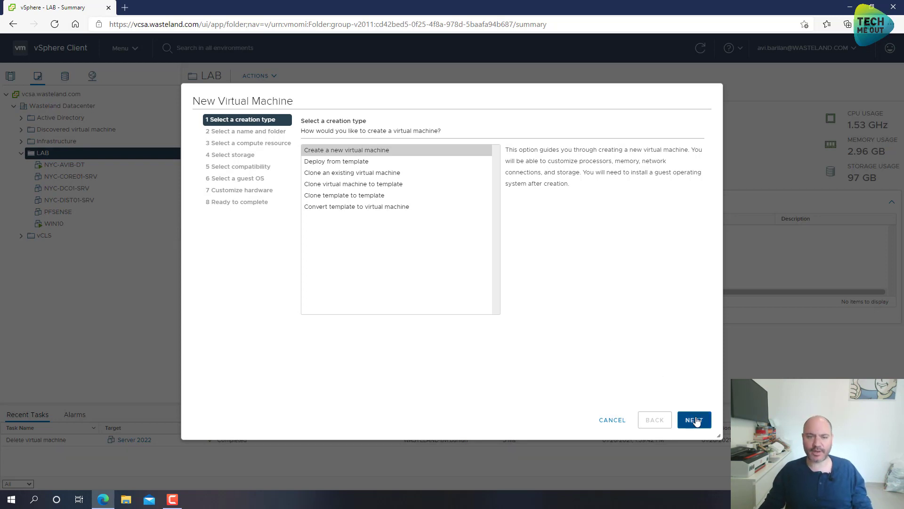
Name the new VM 'SERVER 2022' and keep the LAB folder location.
left_click(693, 419)
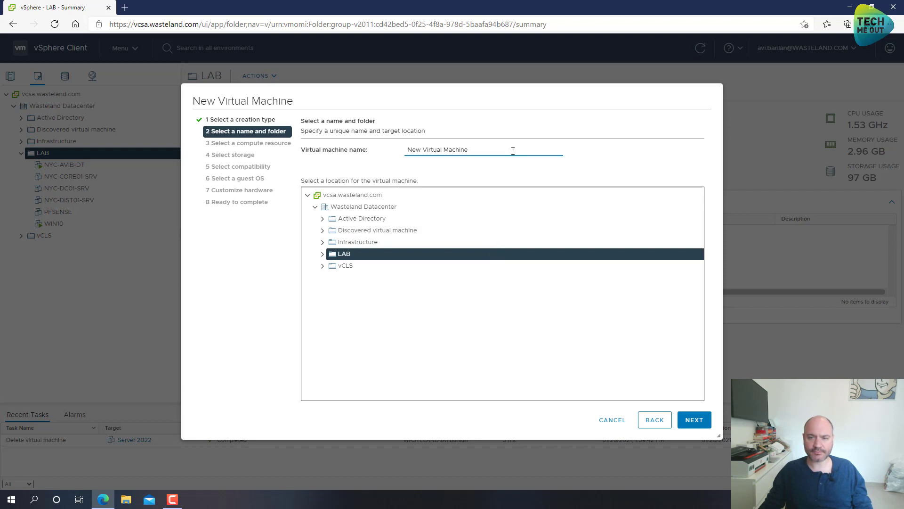
type("SERVER")
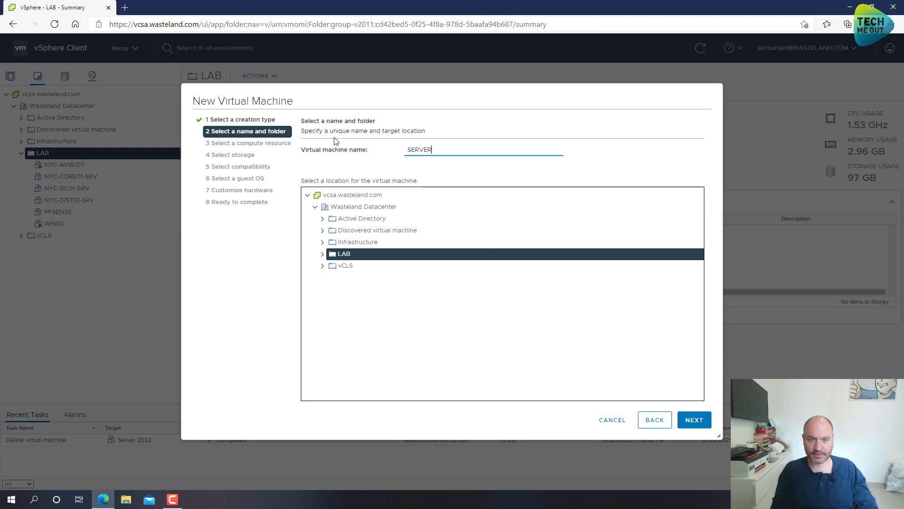
type("20")
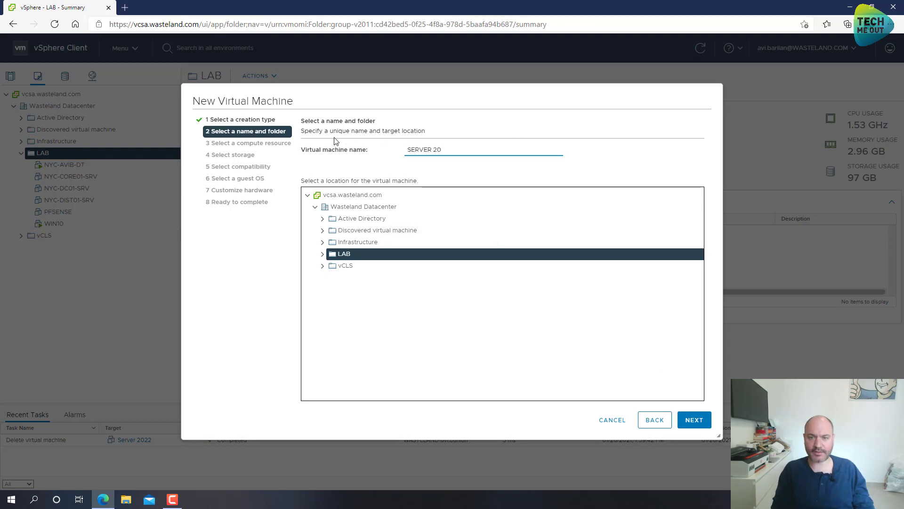
type("22")
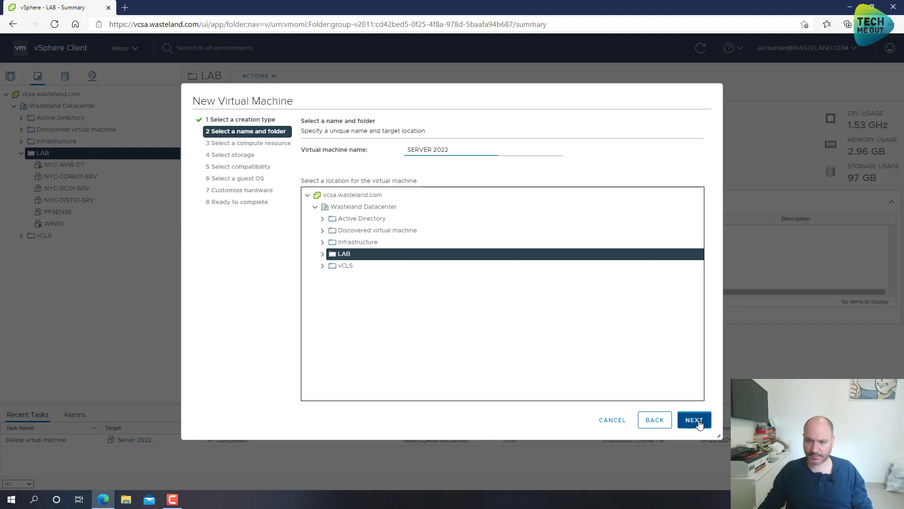
left_click(694, 419)
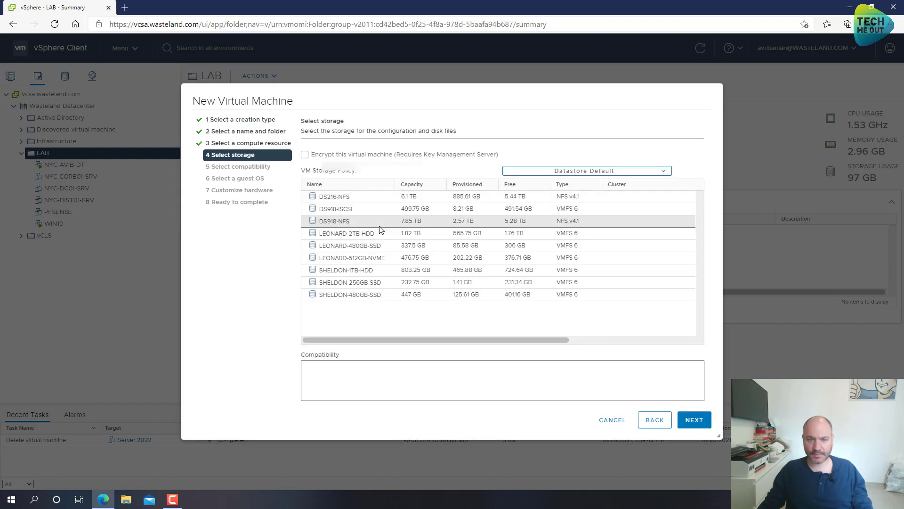
Pick the datastore and set the guest OS to Microsoft Windows Server 2019 (64-bit).
left_click(352, 257)
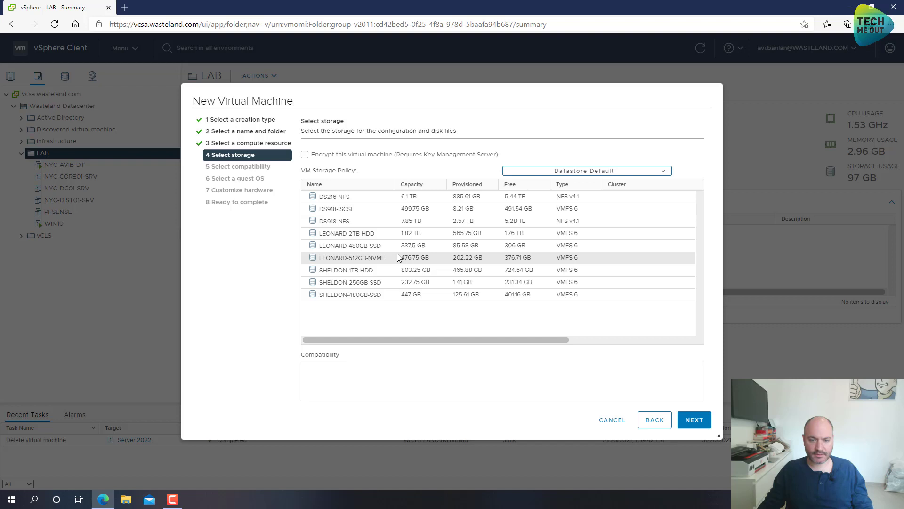
left_click(694, 419)
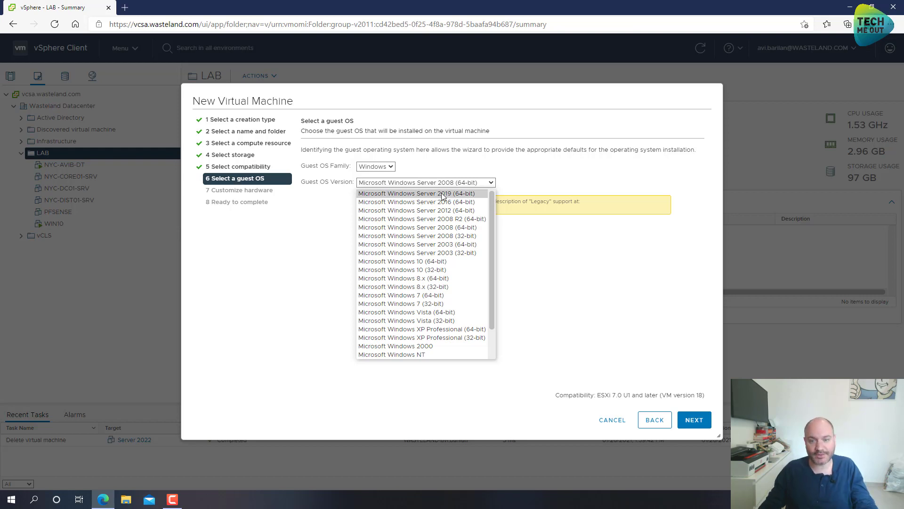
left_click(418, 193)
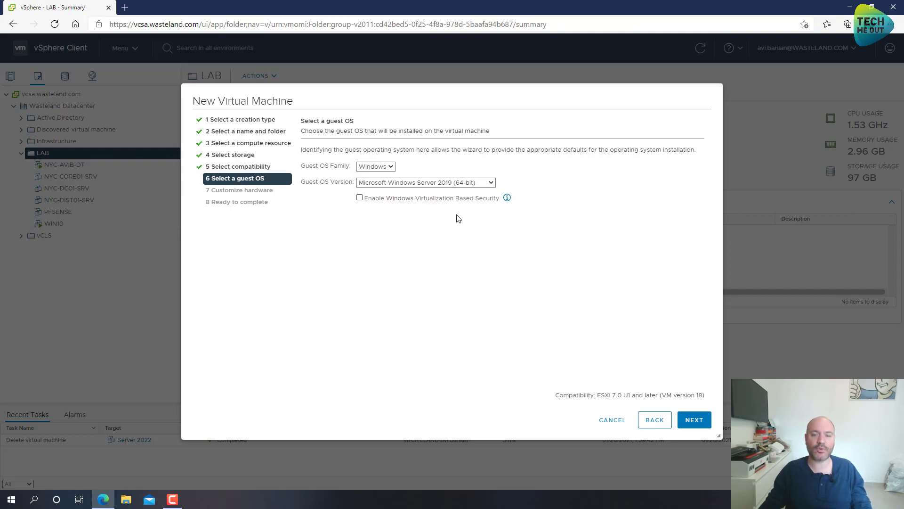
left_click(694, 419)
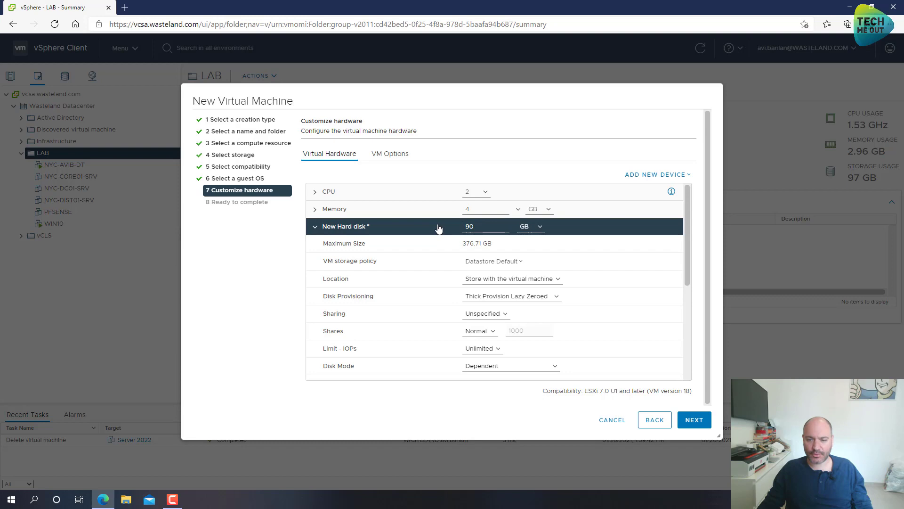
Connect the VM's network adapter to IOT with adapter type VMXNET 3.
left_click(509, 296)
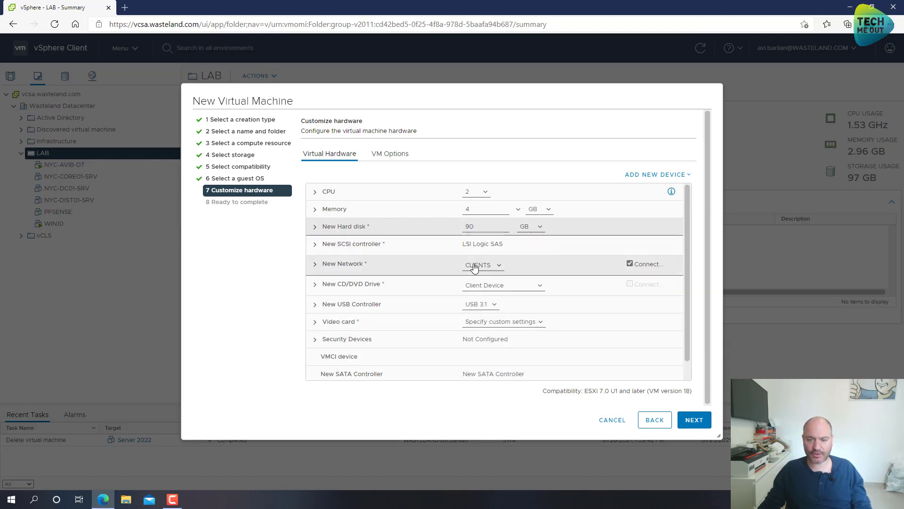
left_click(483, 264)
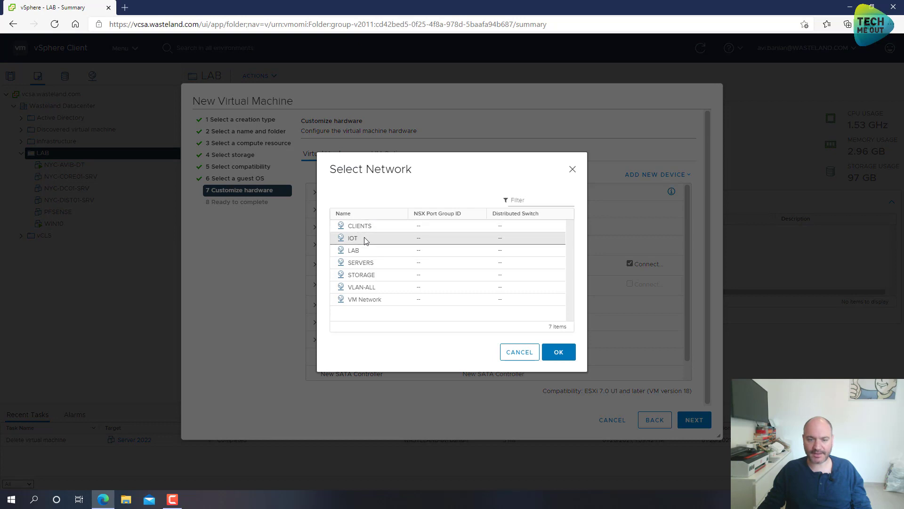
left_click(558, 352)
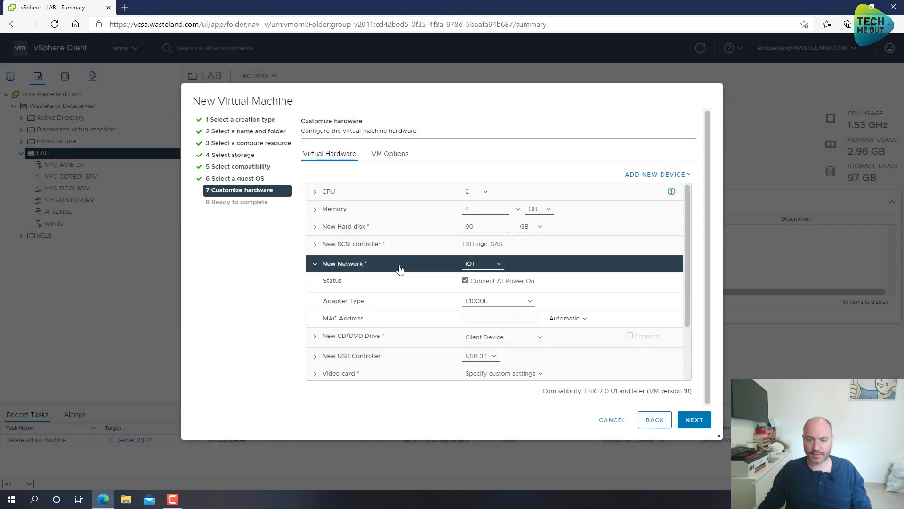
left_click(498, 300)
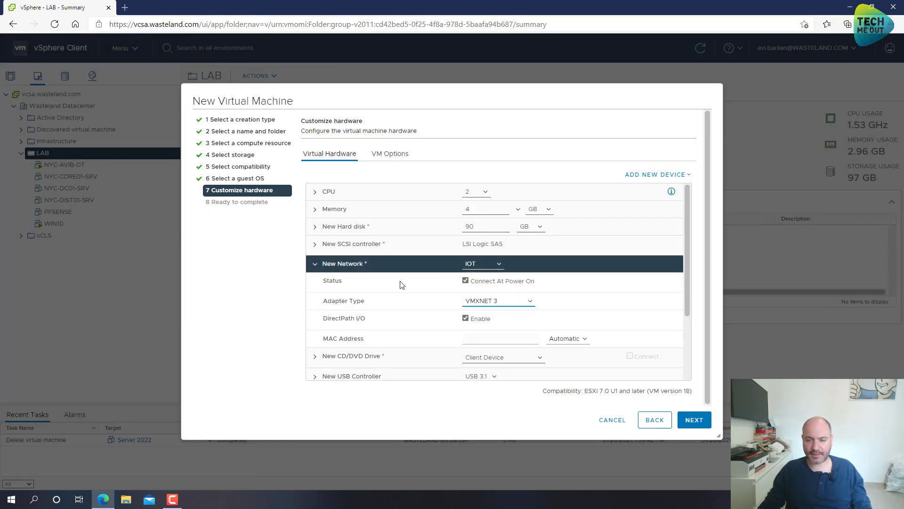
Mount the Windows Server Insider Preview ISO from DS918-NFS Beta, connected, and finish.
left_click(316, 264)
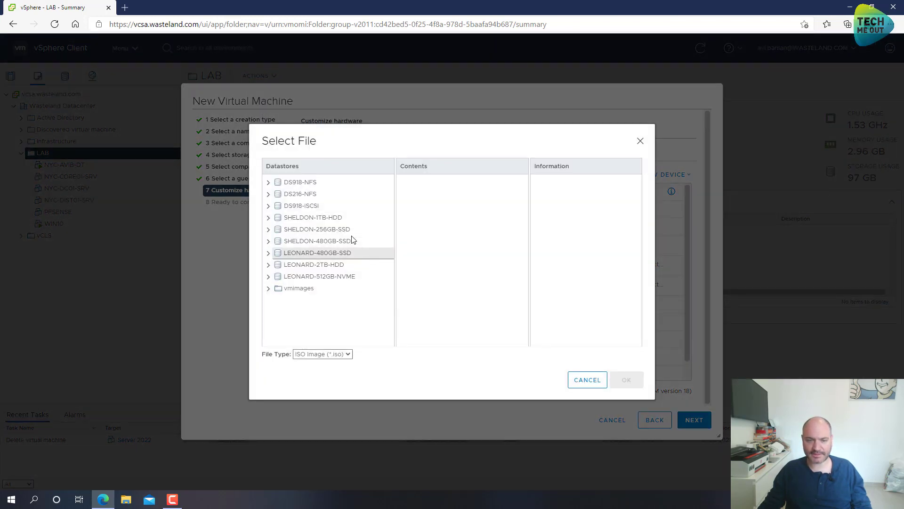
left_click(300, 182)
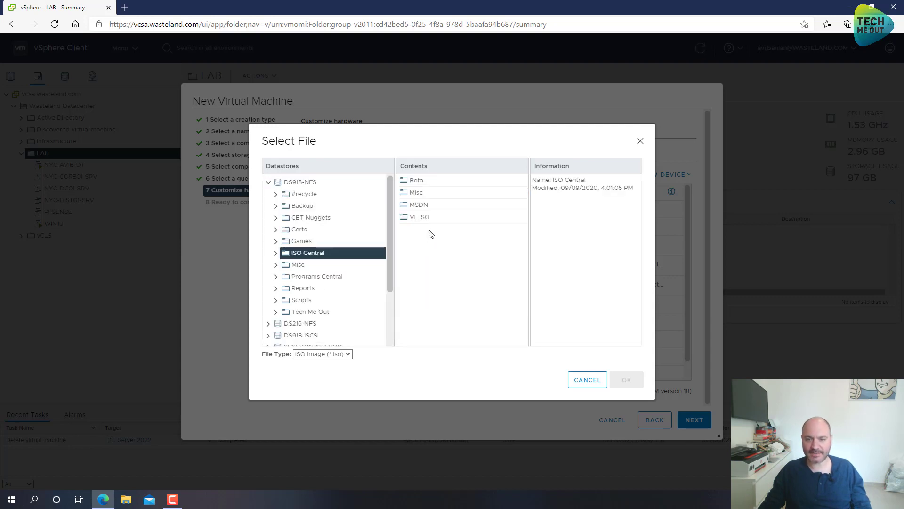
left_click(414, 180)
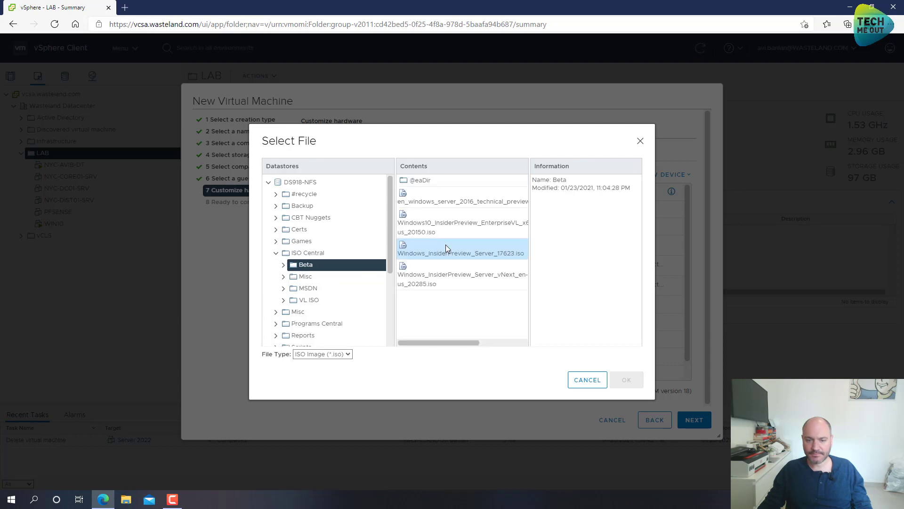
left_click(586, 380)
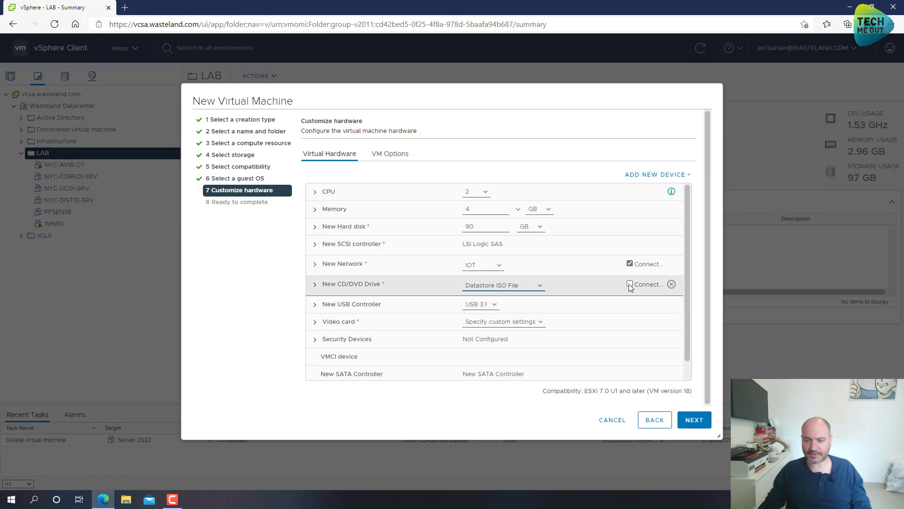
left_click(629, 283)
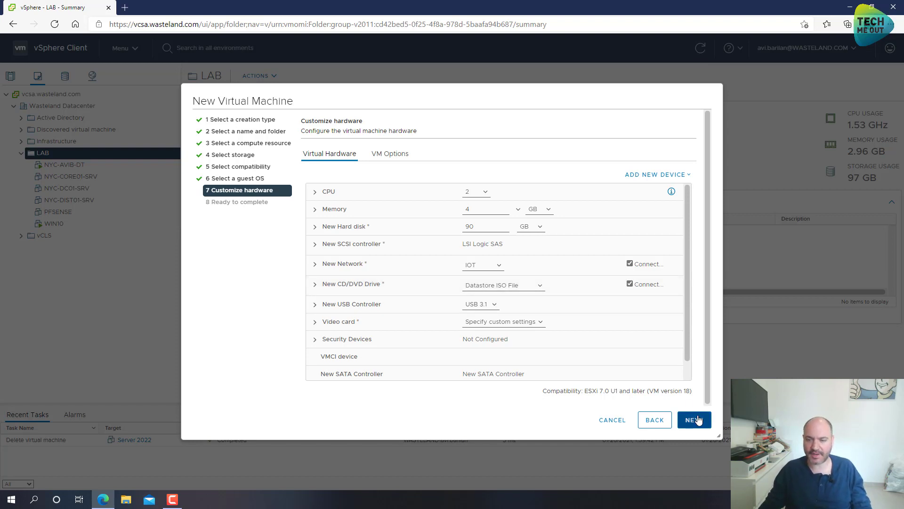
left_click(694, 419)
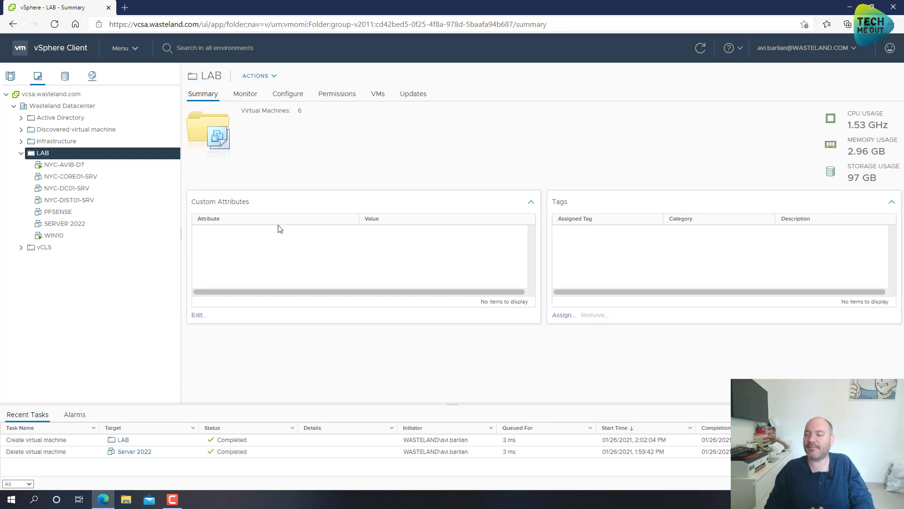
Power on SERVER 2022 and launch its web console in a new tab.
left_click(64, 223)
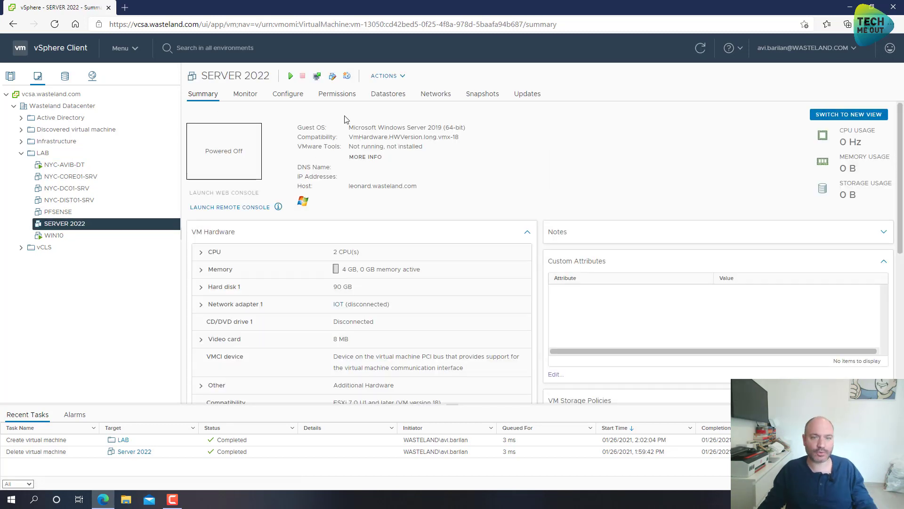
left_click(290, 75)
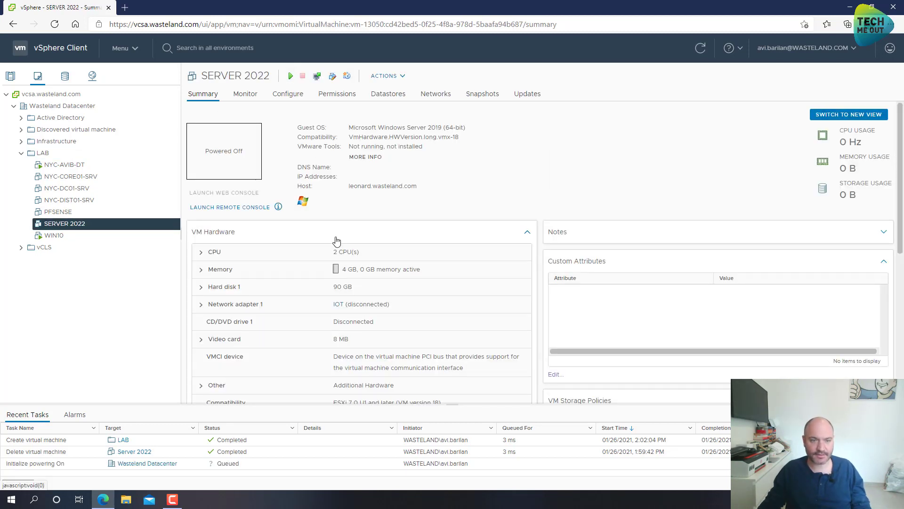
left_click(290, 75)
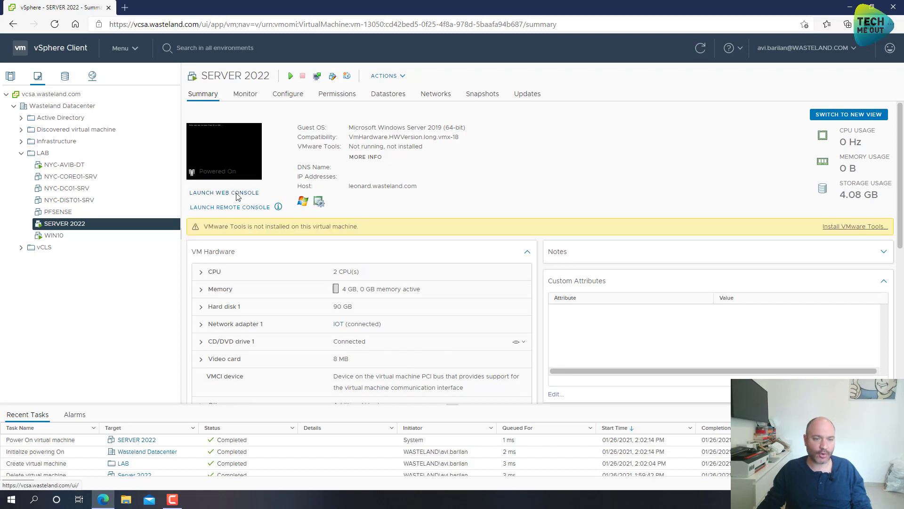
left_click(224, 193)
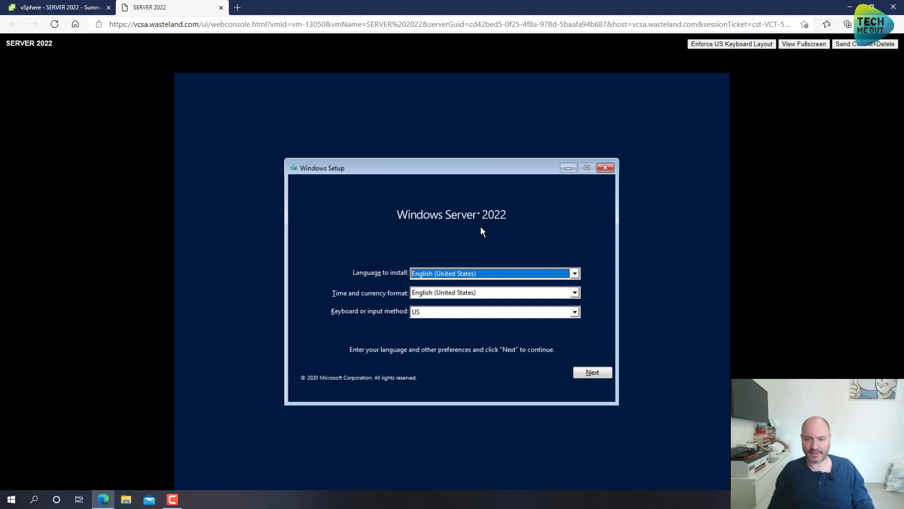
mouse_move(498, 259)
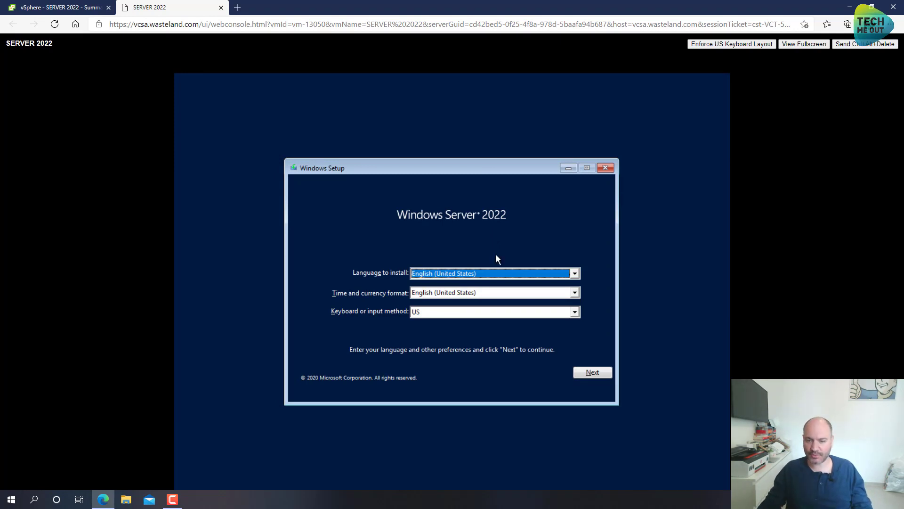
Keep English and US keyboard defaults, start installing, and skip the product key.
left_click(591, 372)
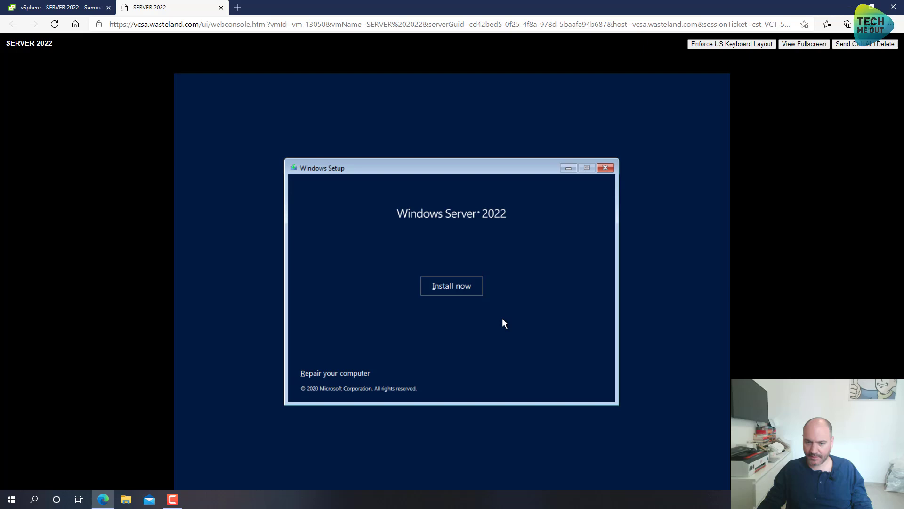
left_click(452, 286)
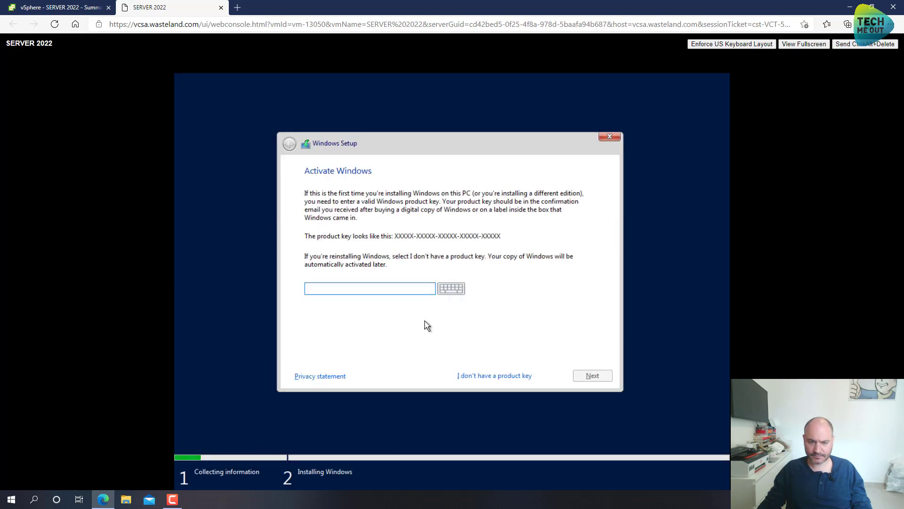
mouse_move(479, 379)
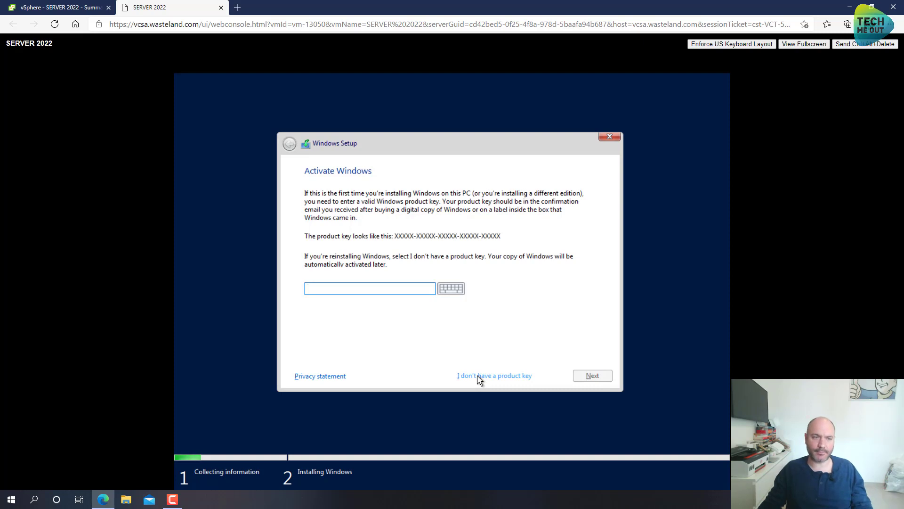
left_click(369, 288)
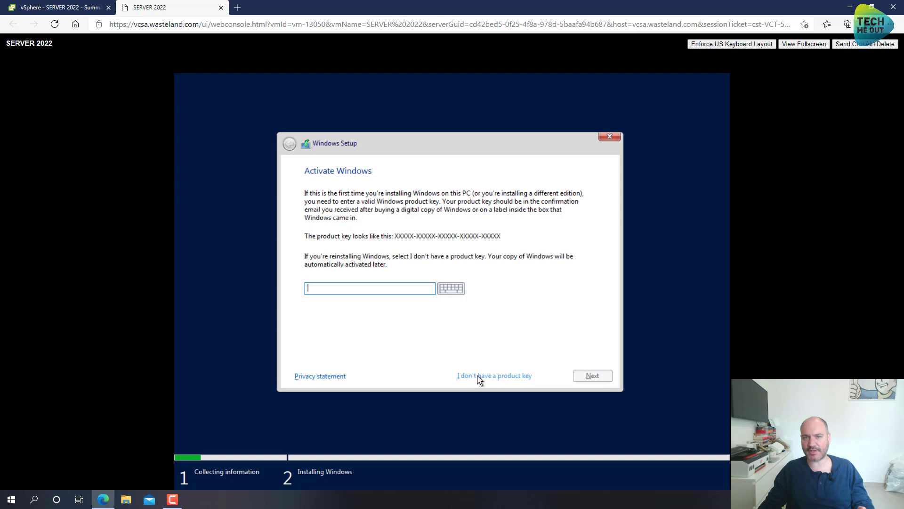
left_click(493, 376)
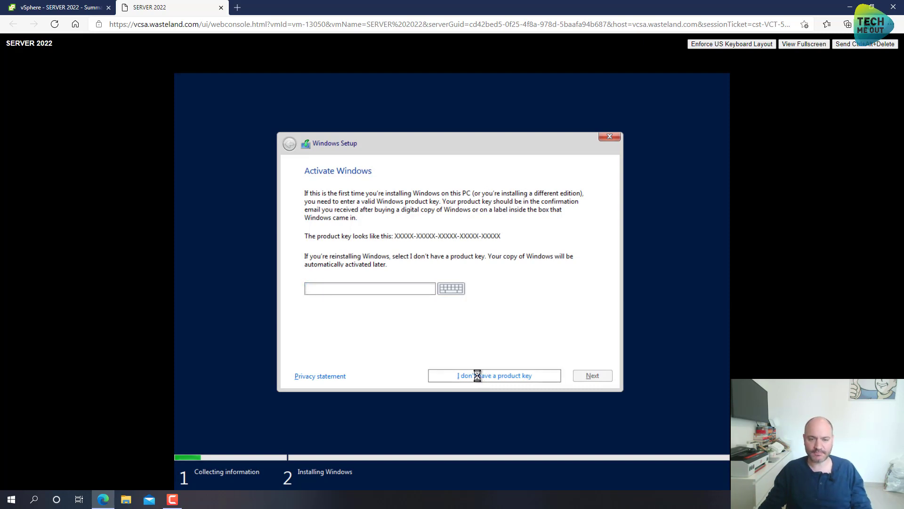
left_click(494, 375)
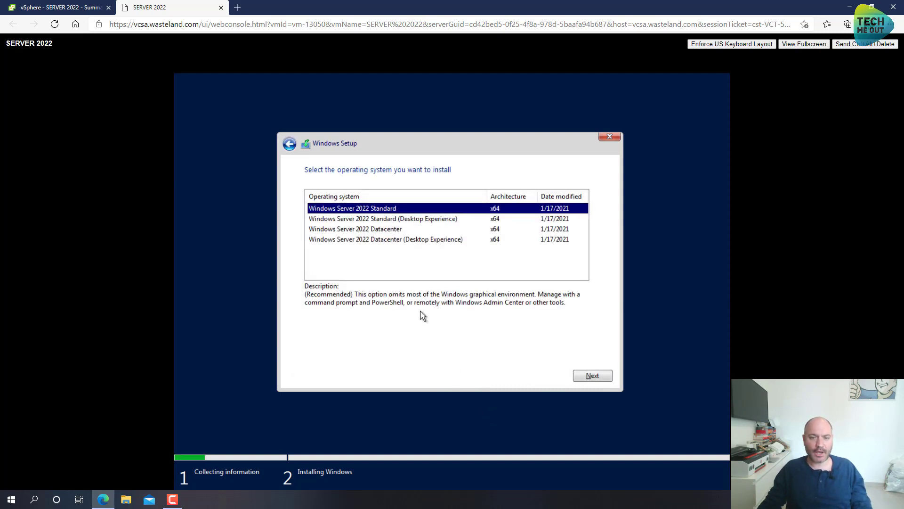
Choose Standard (Desktop Experience), accept the license, and install onto Drive 0.
left_click(383, 218)
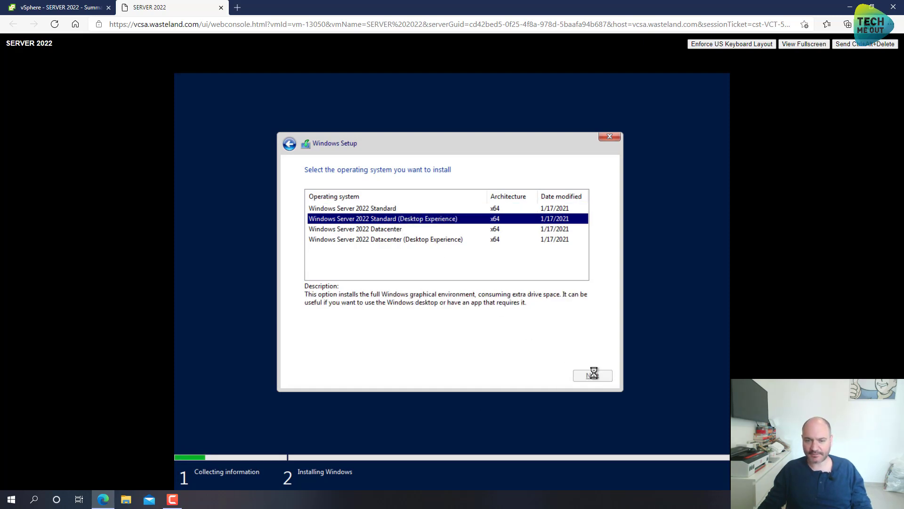
left_click(591, 375)
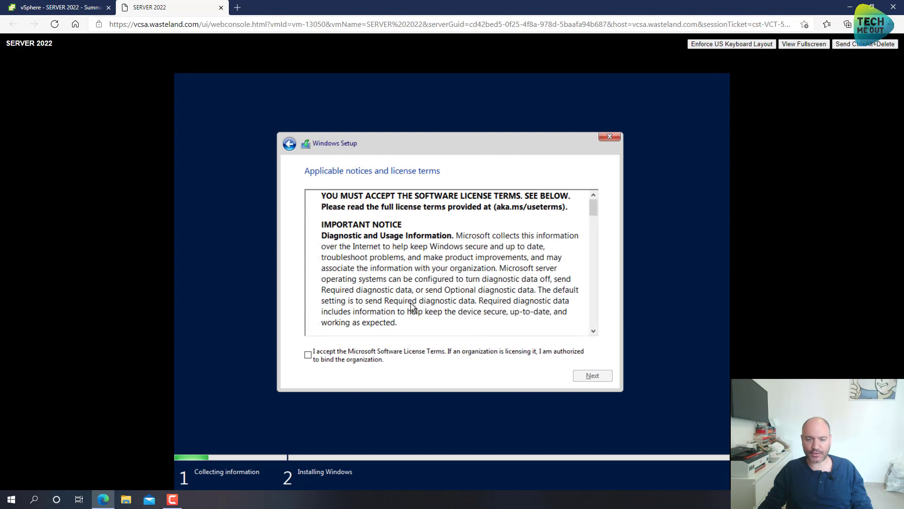
left_click(308, 354)
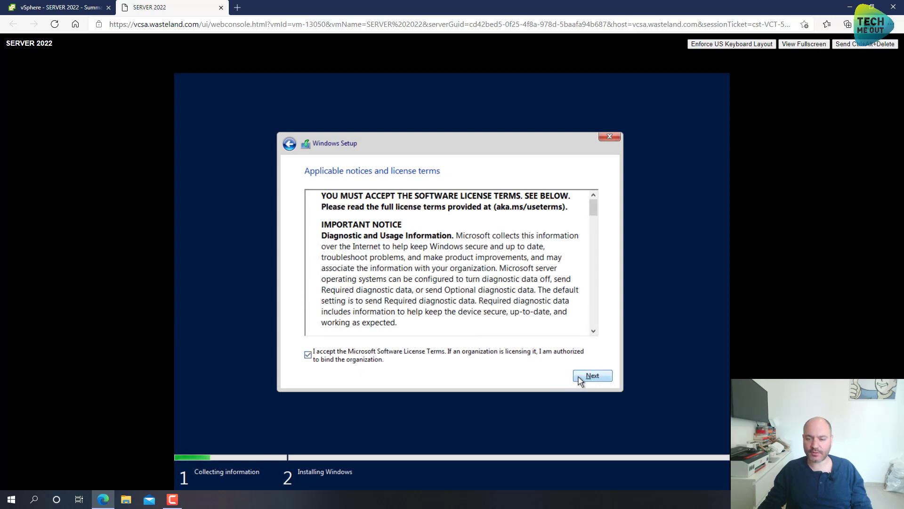
left_click(592, 375)
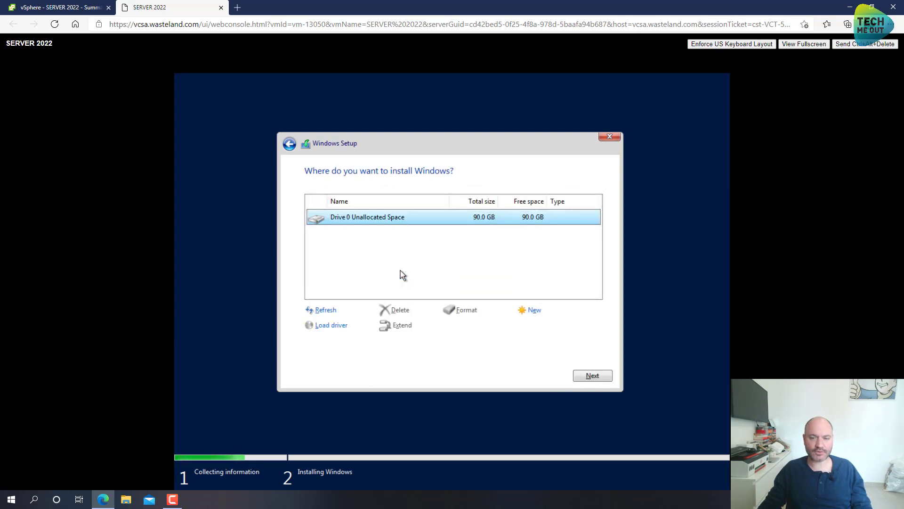
left_click(592, 376)
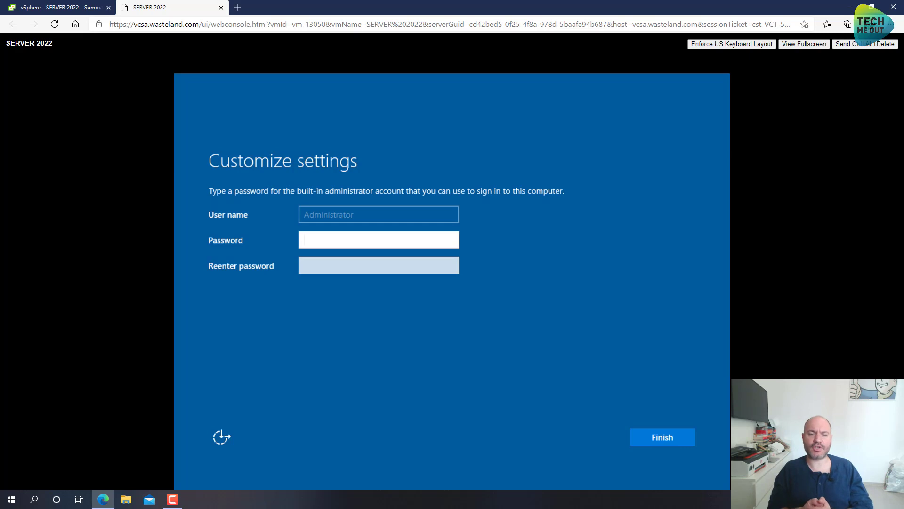
Enter the Administrator password, finish setup, and bring up the lock-screen sign-in prompt.
type("••••")
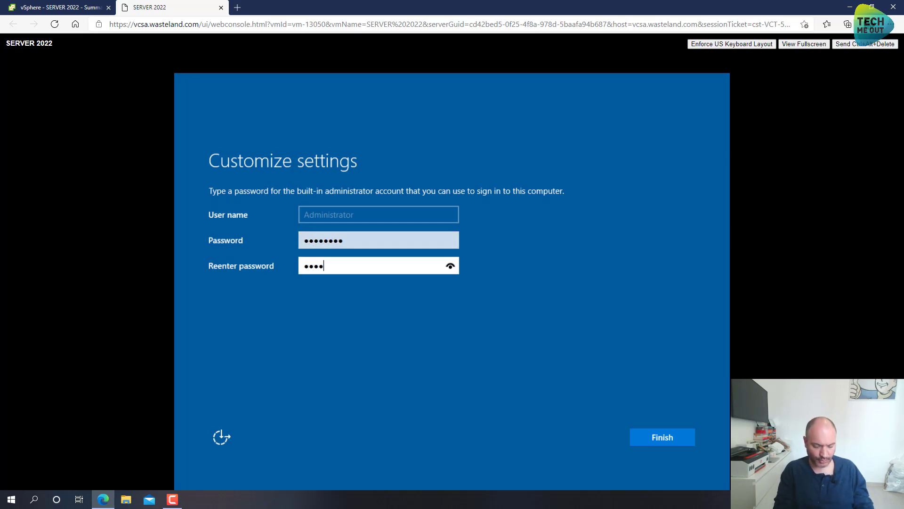
left_click(660, 437)
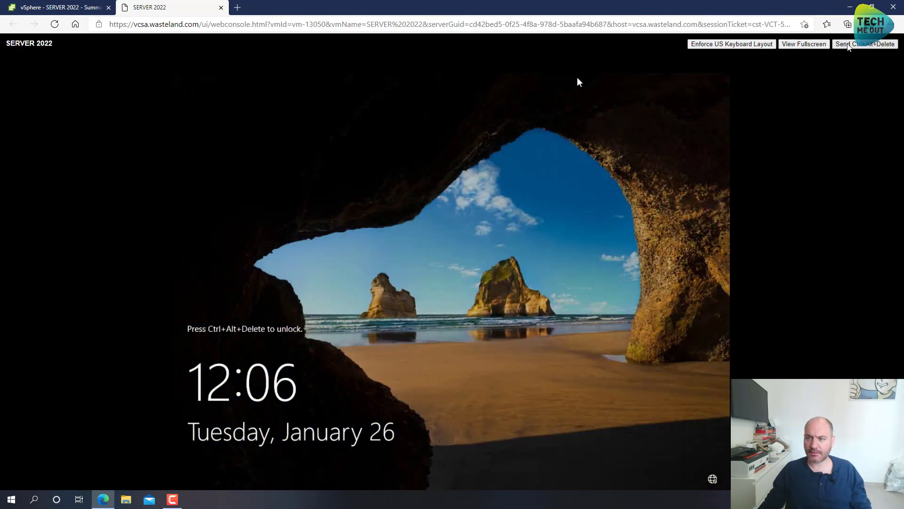
left_click(865, 44)
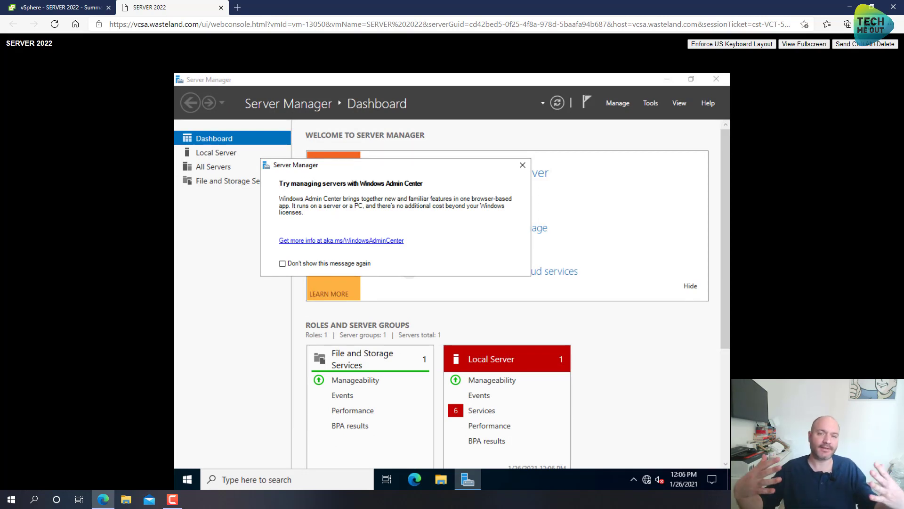
mouse_move(522, 165)
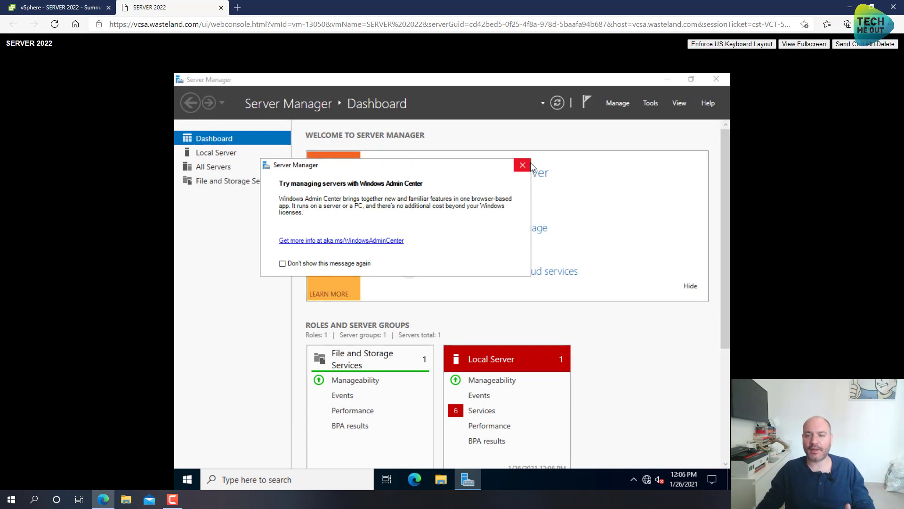
Dismiss the Windows Admin Center message, launch Edge, and open then close Control Panel.
left_click(522, 165)
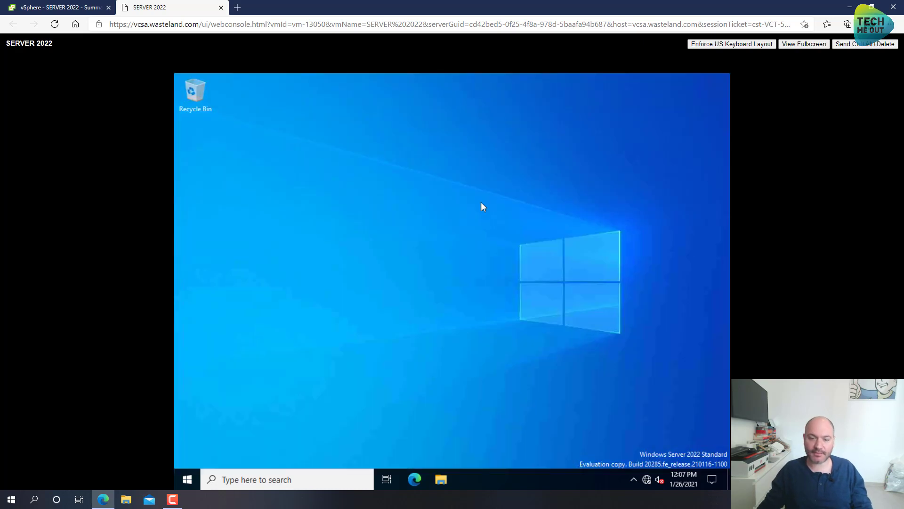
mouse_move(455, 239)
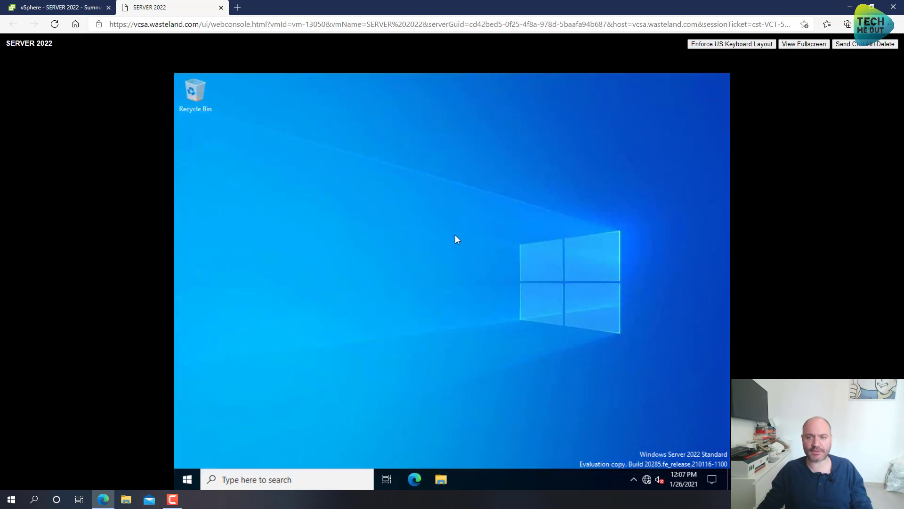
mouse_move(427, 358)
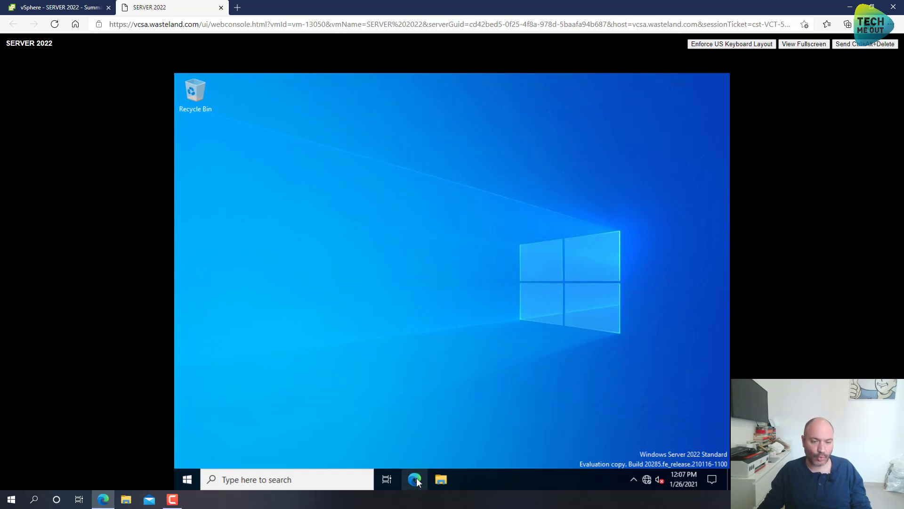
mouse_move(453, 357)
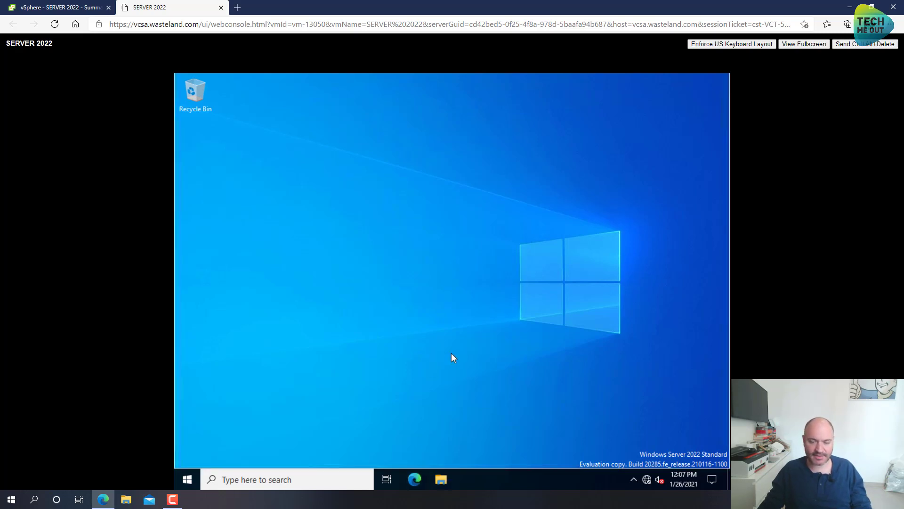
left_click(414, 480)
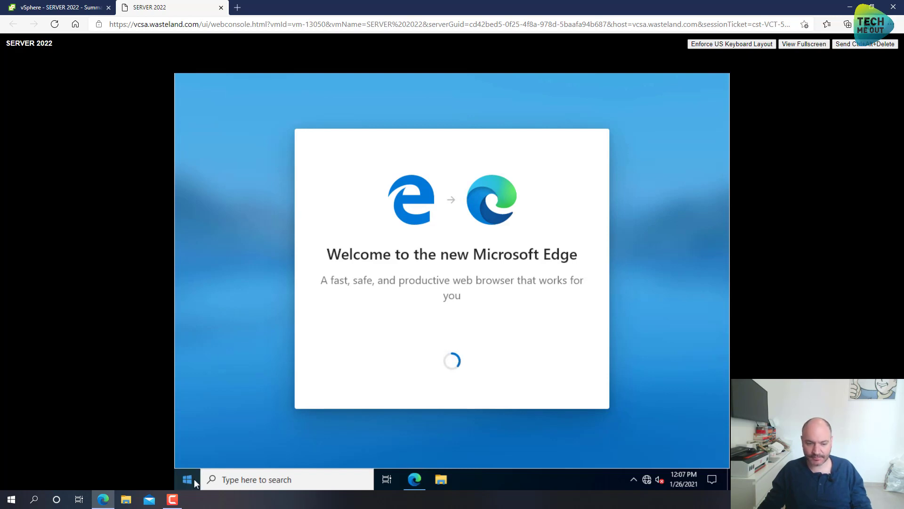
left_click(187, 479)
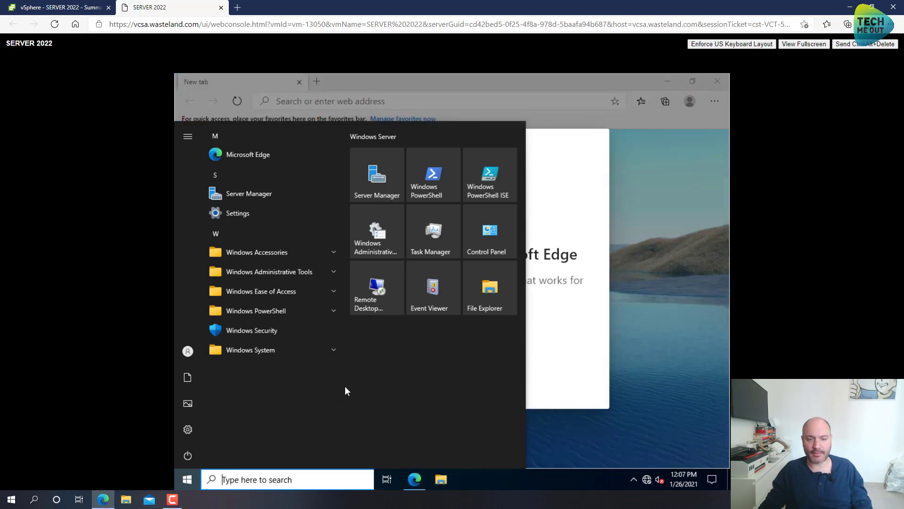
left_click(489, 231)
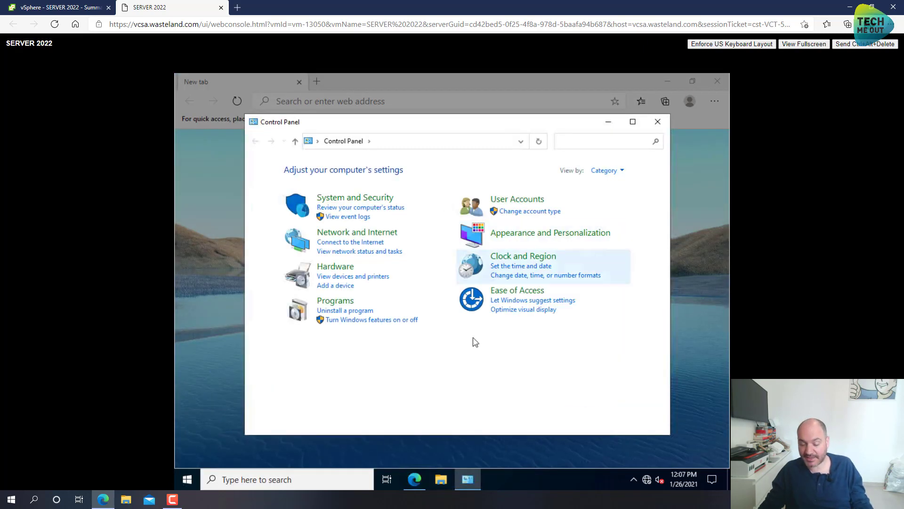
left_click(606, 169)
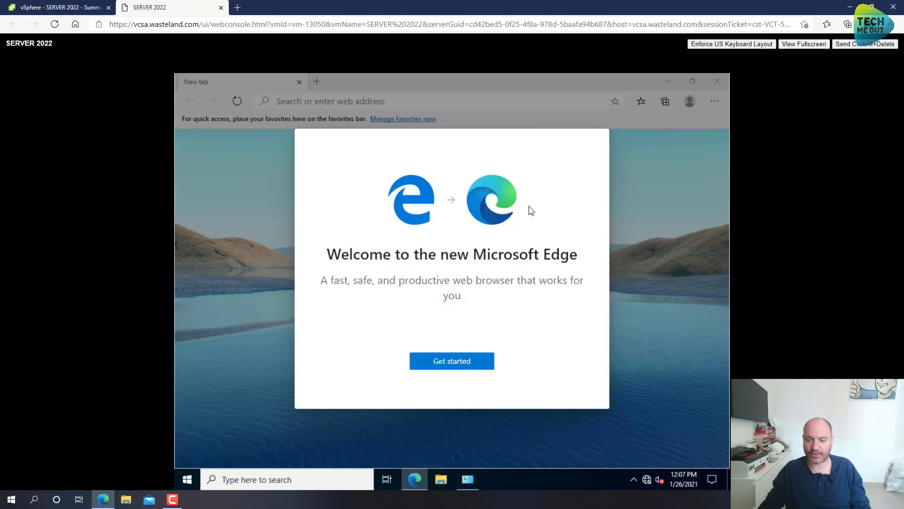
Confirm Edge's new tab page layout and close the browser.
left_click(452, 361)
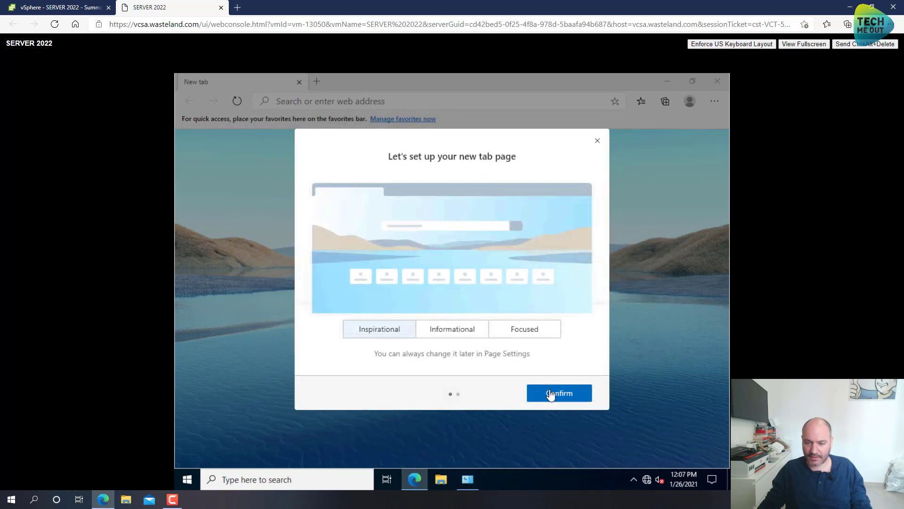
left_click(558, 393)
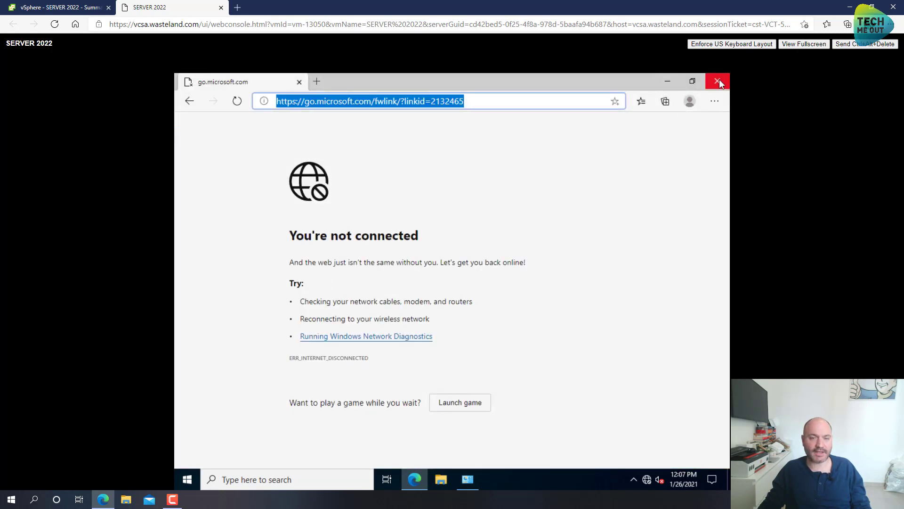
left_click(717, 80)
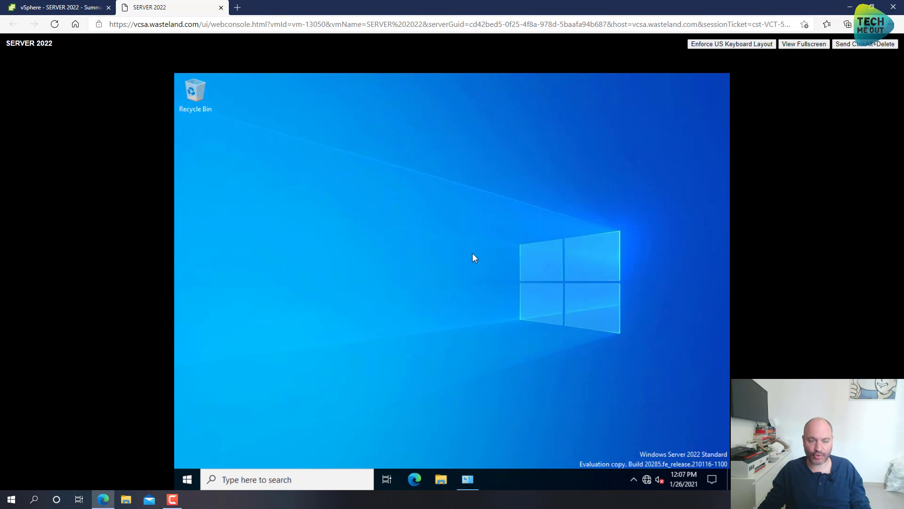
mouse_move(467, 479)
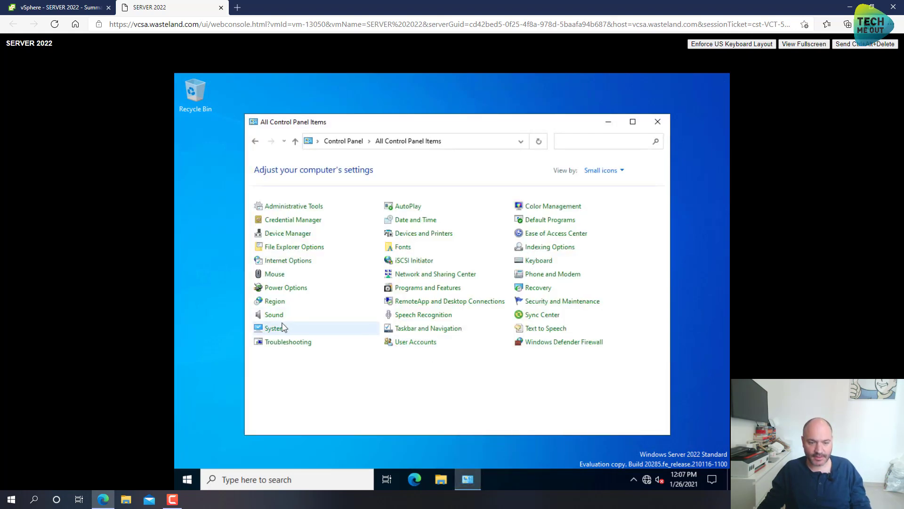
Review Windows specifications on the System About page, close it, and return to vSphere.
left_click(272, 328)
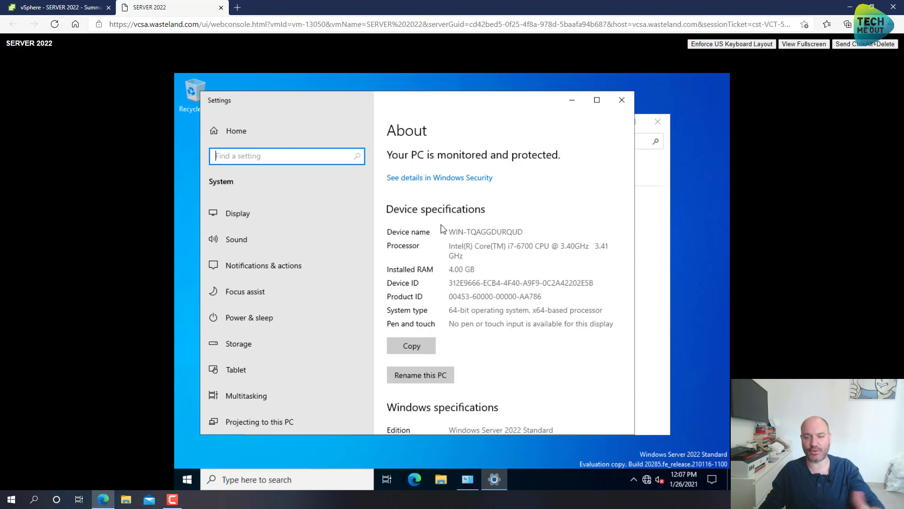
mouse_move(550, 268)
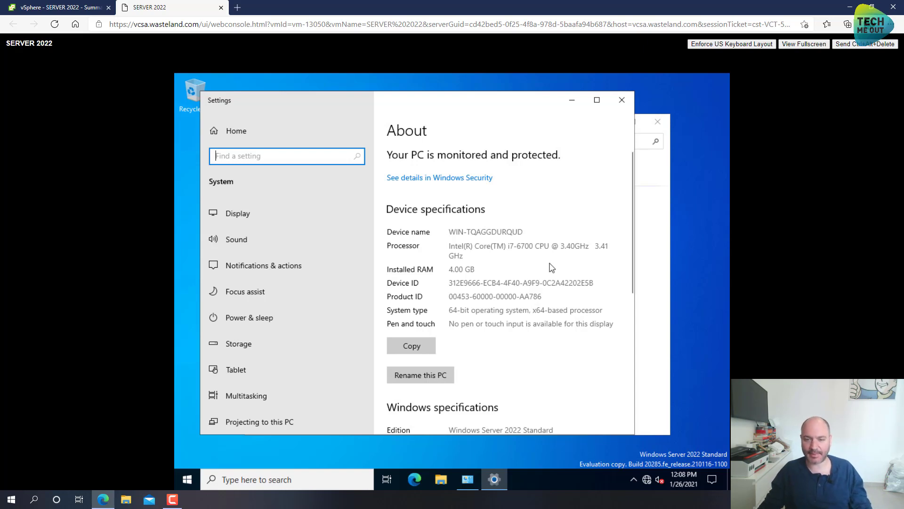
scroll("down", 3)
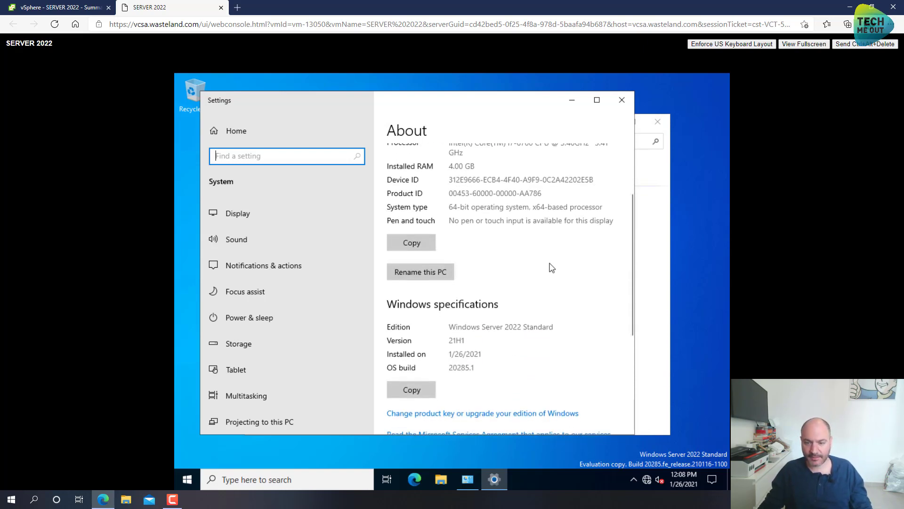
mouse_move(497, 329)
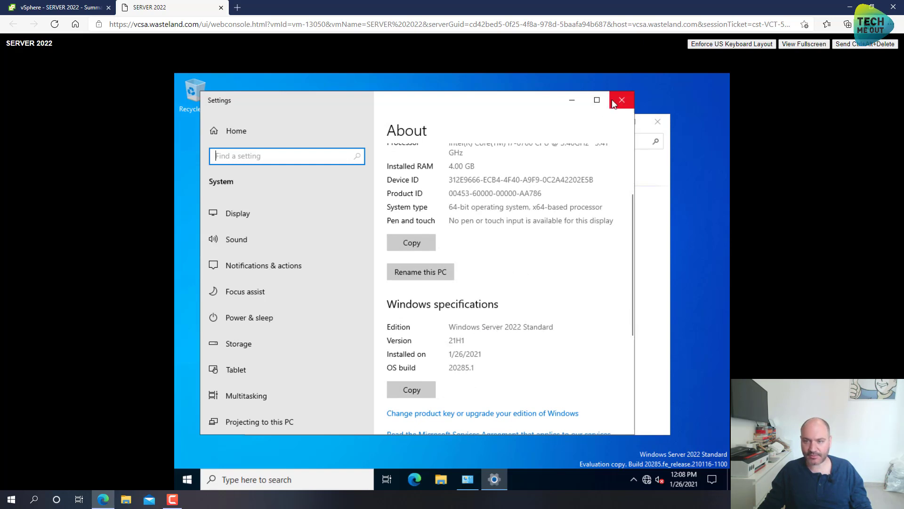
left_click(621, 99)
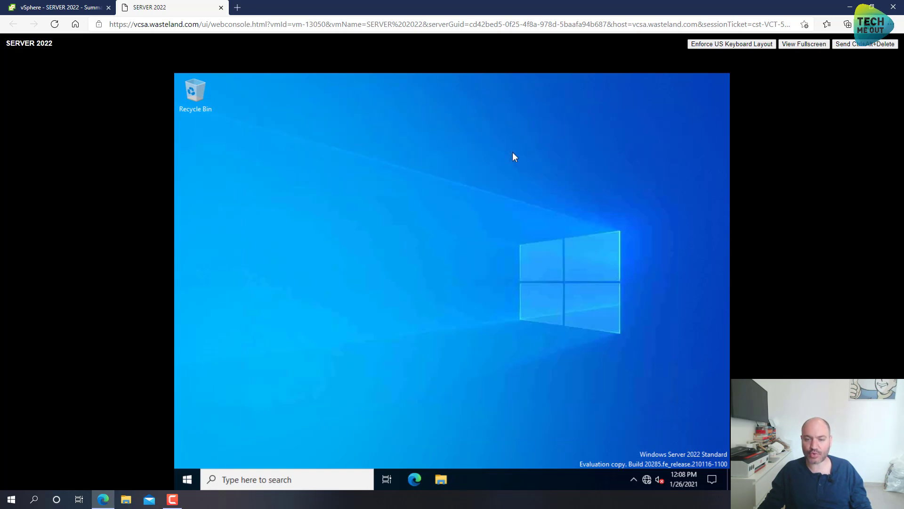
left_click(54, 8)
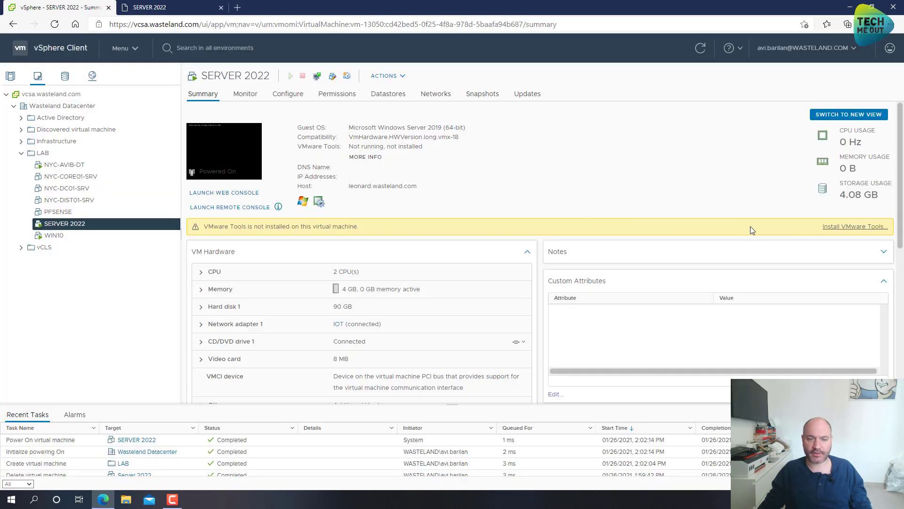
Mount VMware Tools and run setup64.exe from the AutoPlay notification.
left_click(856, 226)
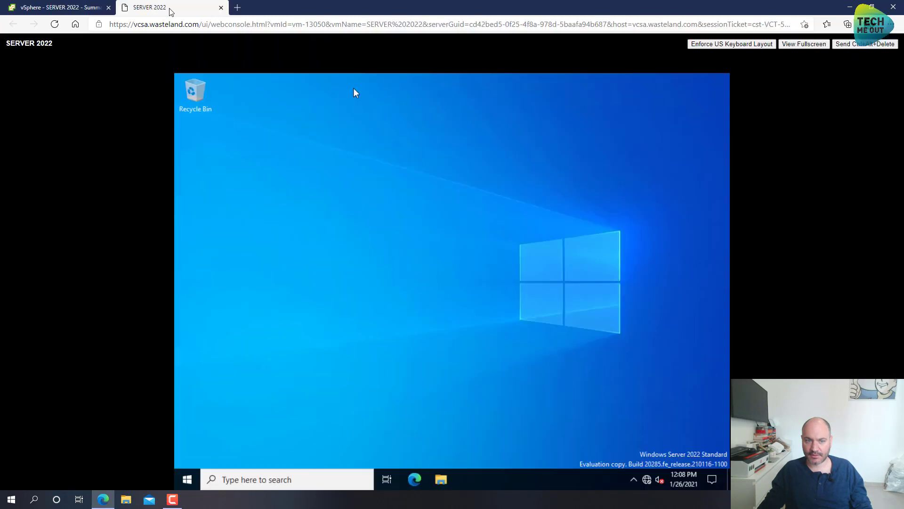
mouse_move(565, 289)
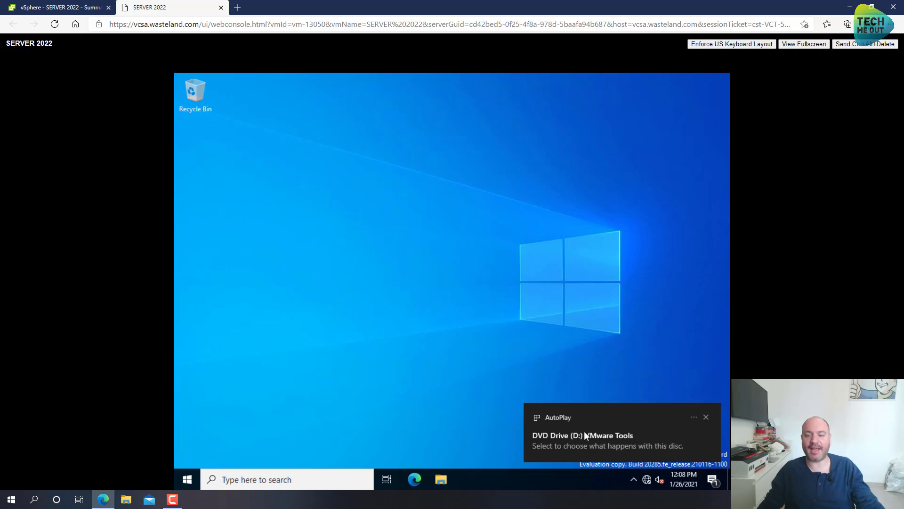
left_click(606, 439)
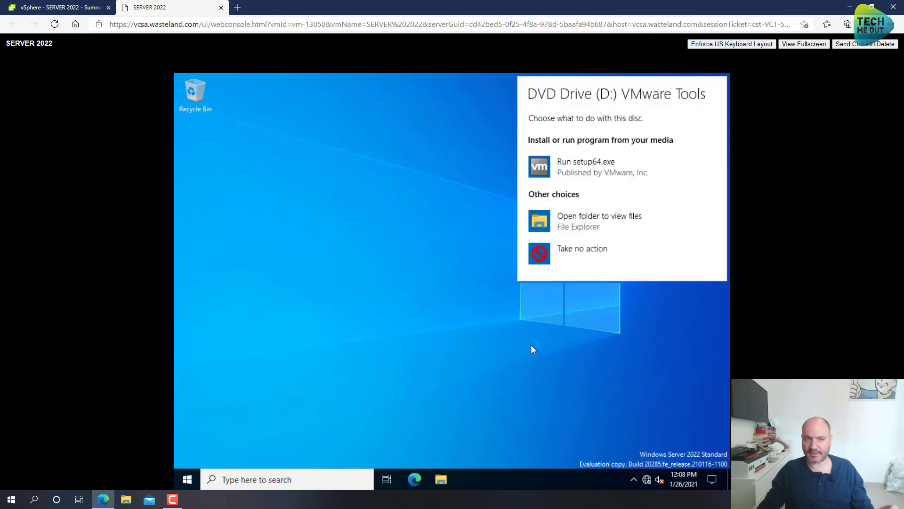
mouse_move(586, 167)
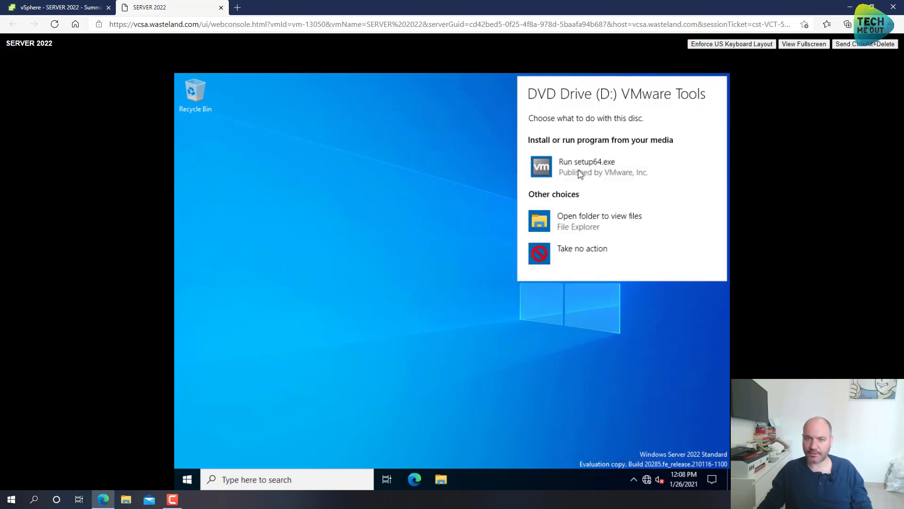
left_click(587, 167)
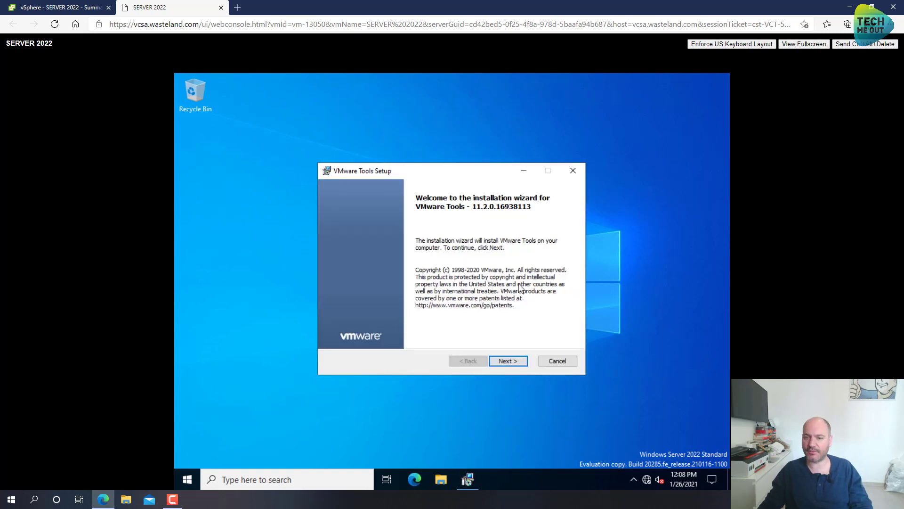
Install VMware Tools with the Typical setup and confirm the restart.
left_click(507, 361)
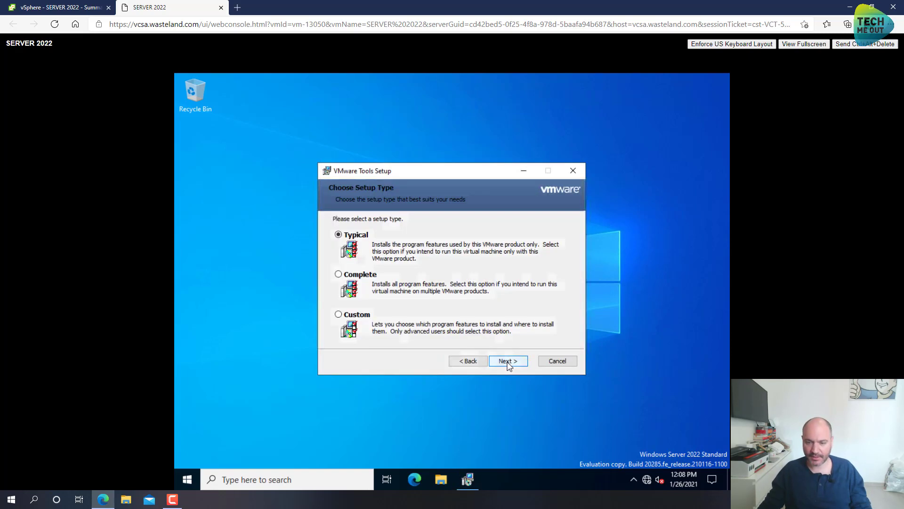
left_click(507, 360)
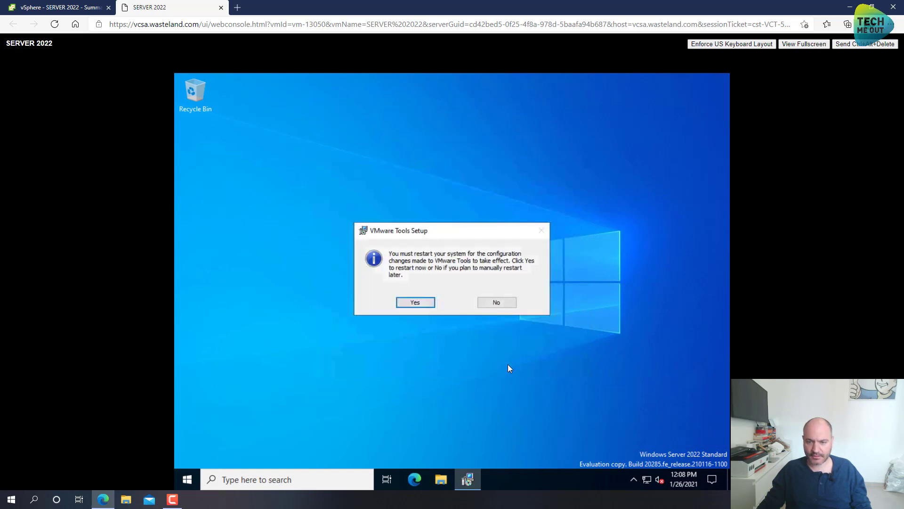
left_click(415, 301)
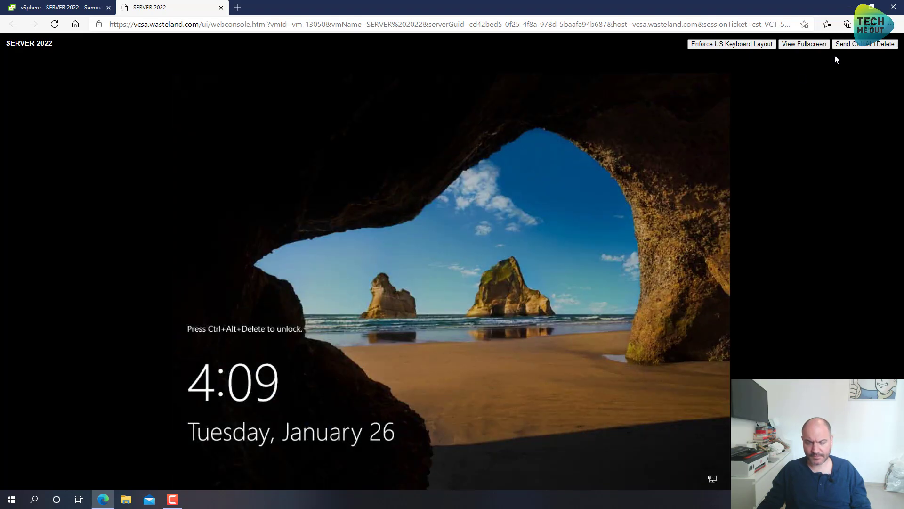
Unlock the server with Ctrl+Alt+Delete, dismiss the Admin Center notice, and run winver.
left_click(865, 44)
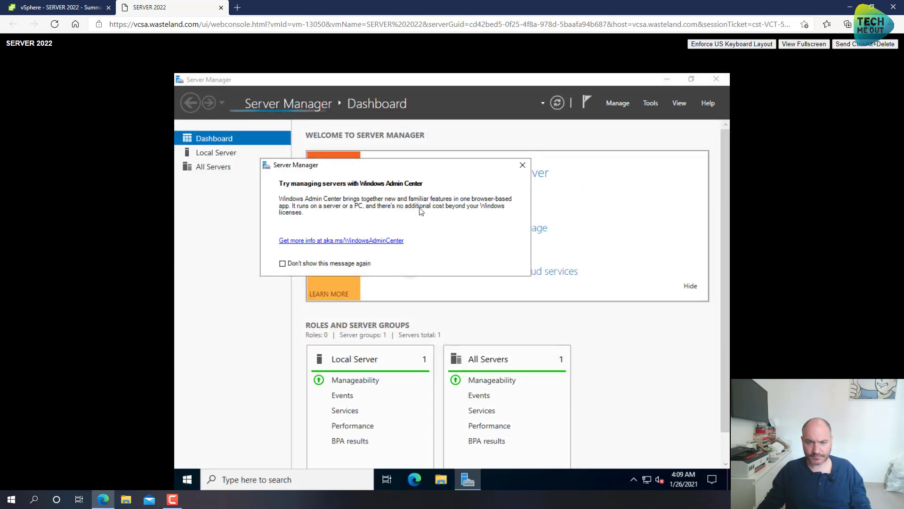
left_click(283, 263)
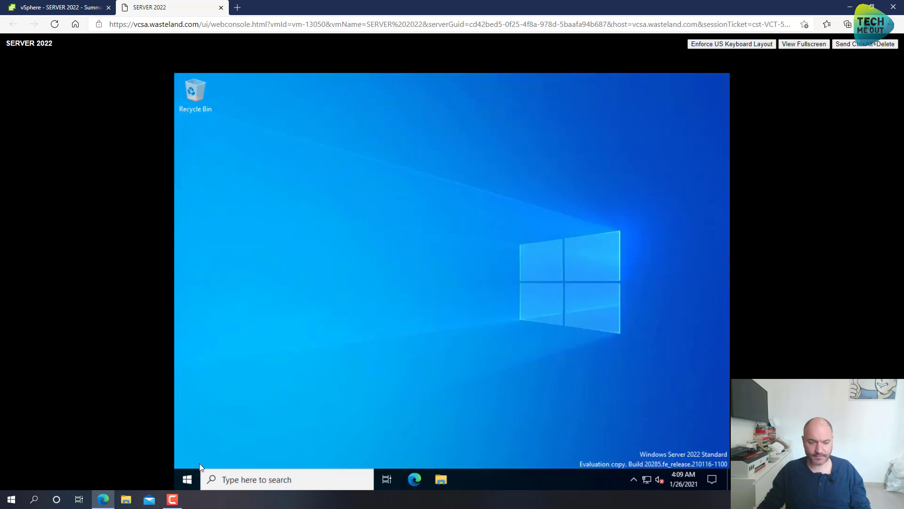
type("winve")
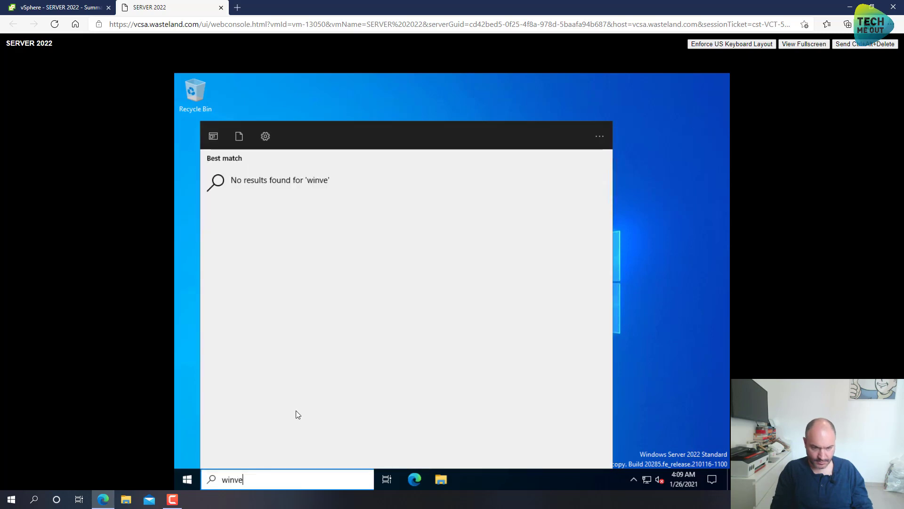
key("Return")
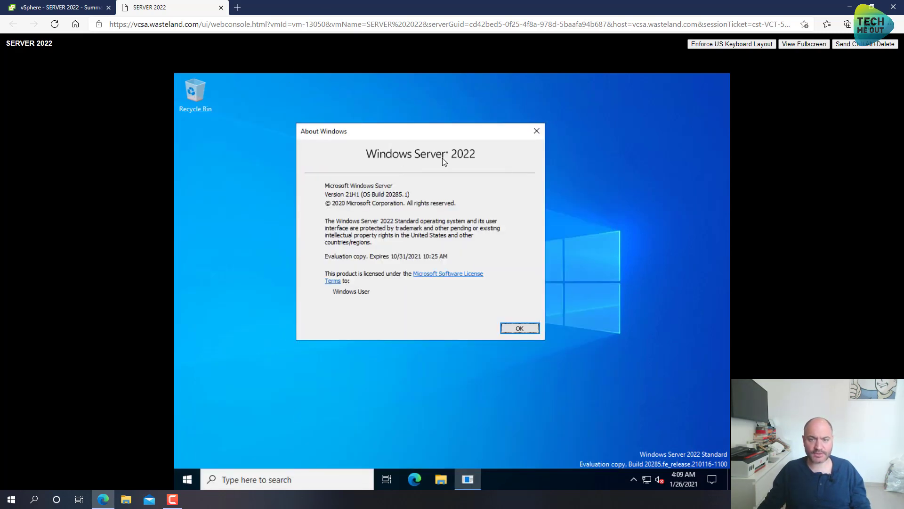
mouse_move(456, 162)
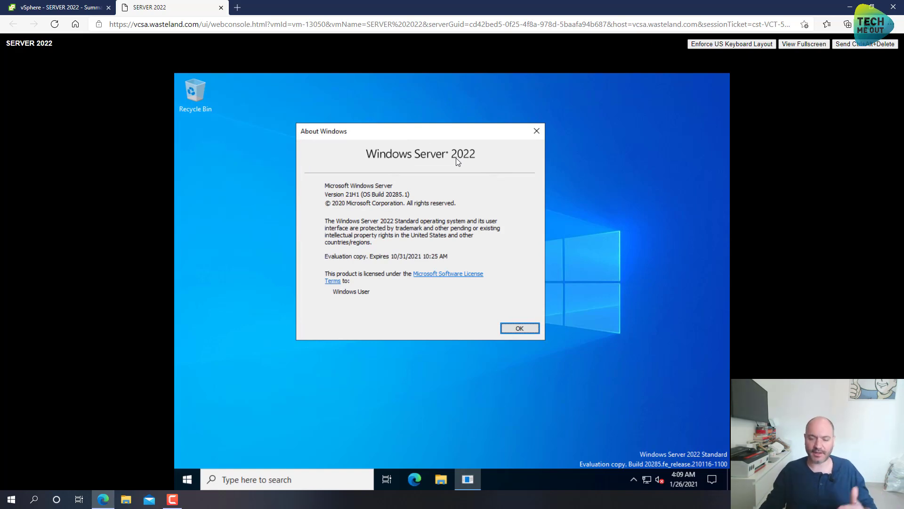
mouse_move(389, 274)
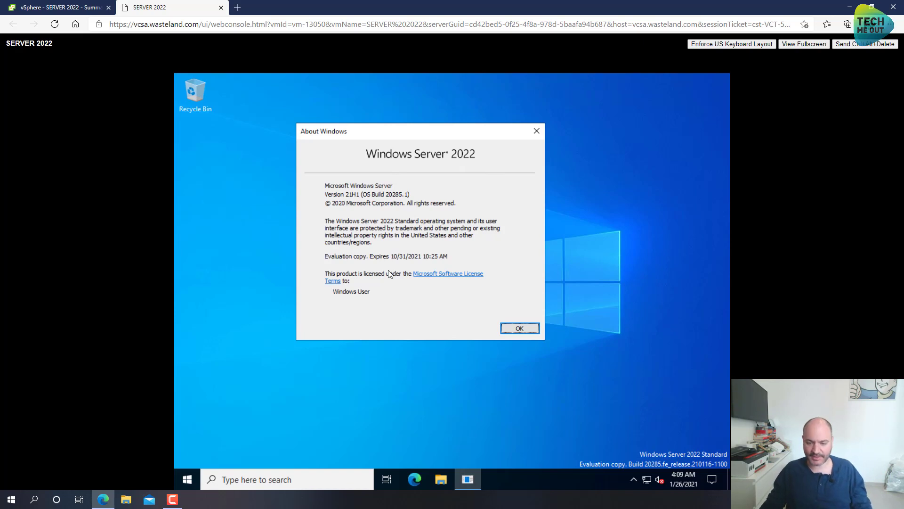